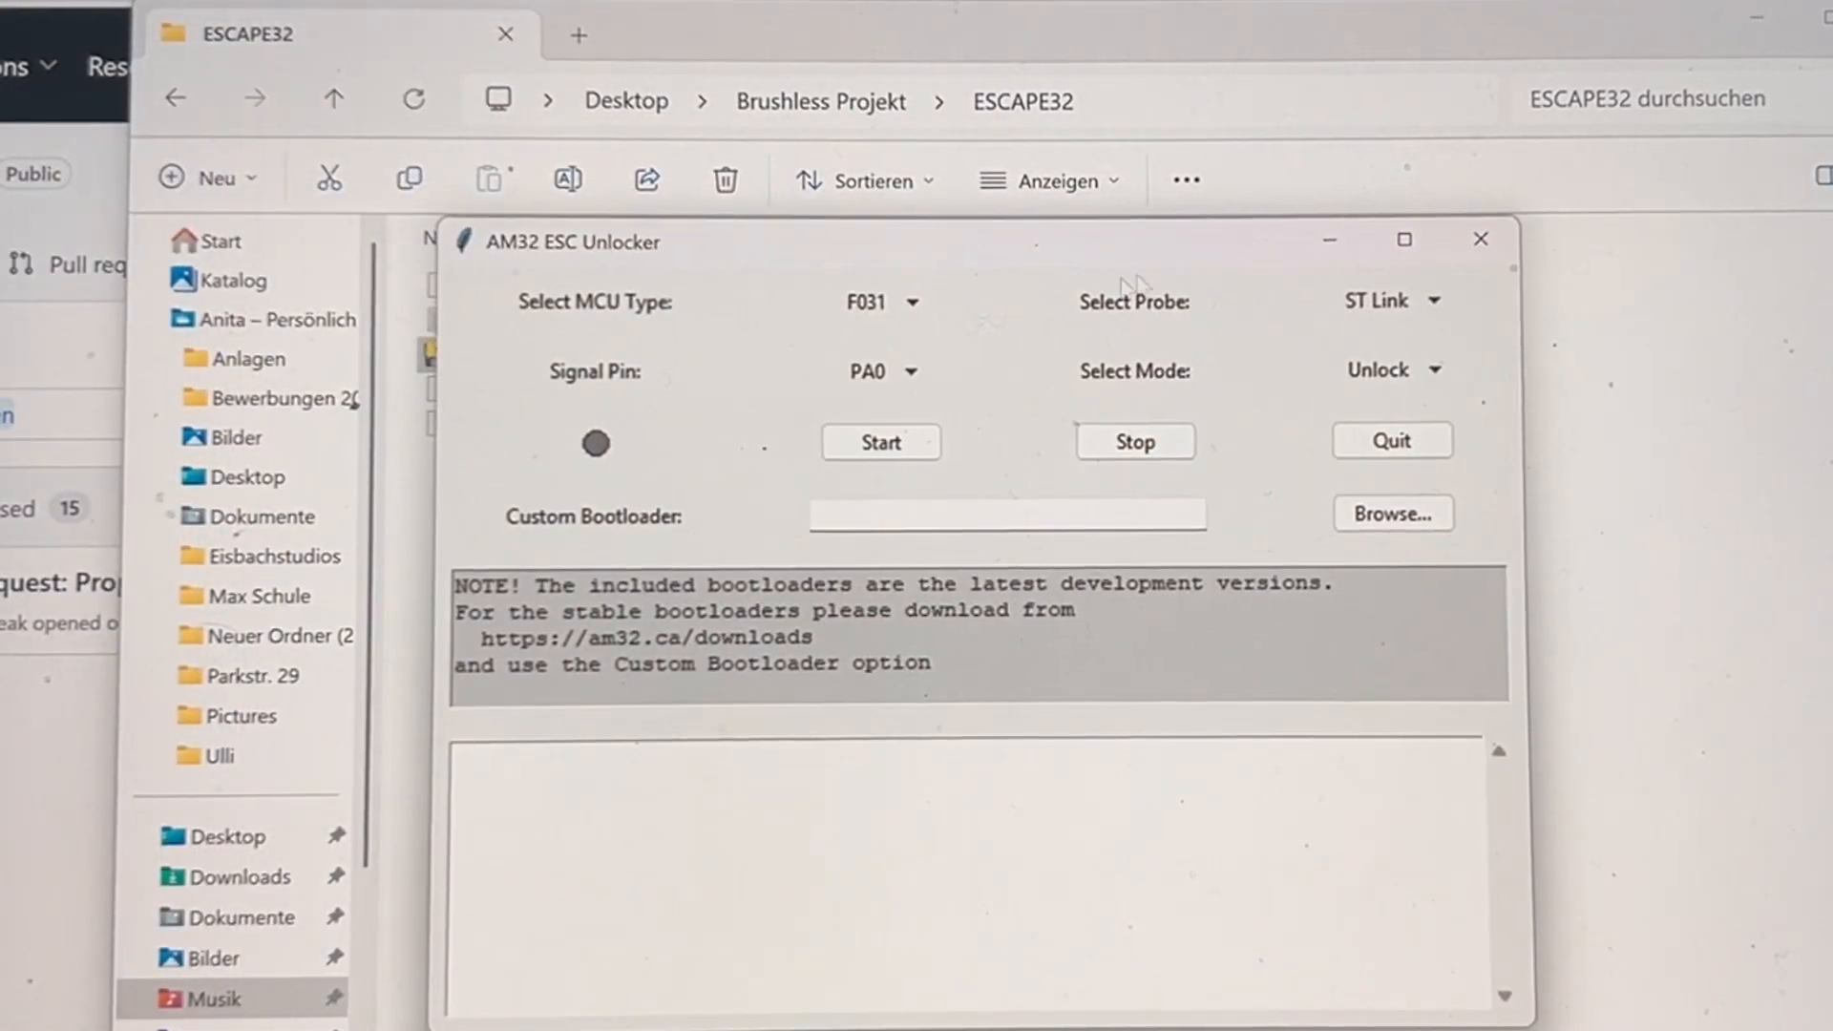
# Set MCU type G071 and signal pin PB4, then browse for a custom bootloader file.
pyautogui.click(920, 302)
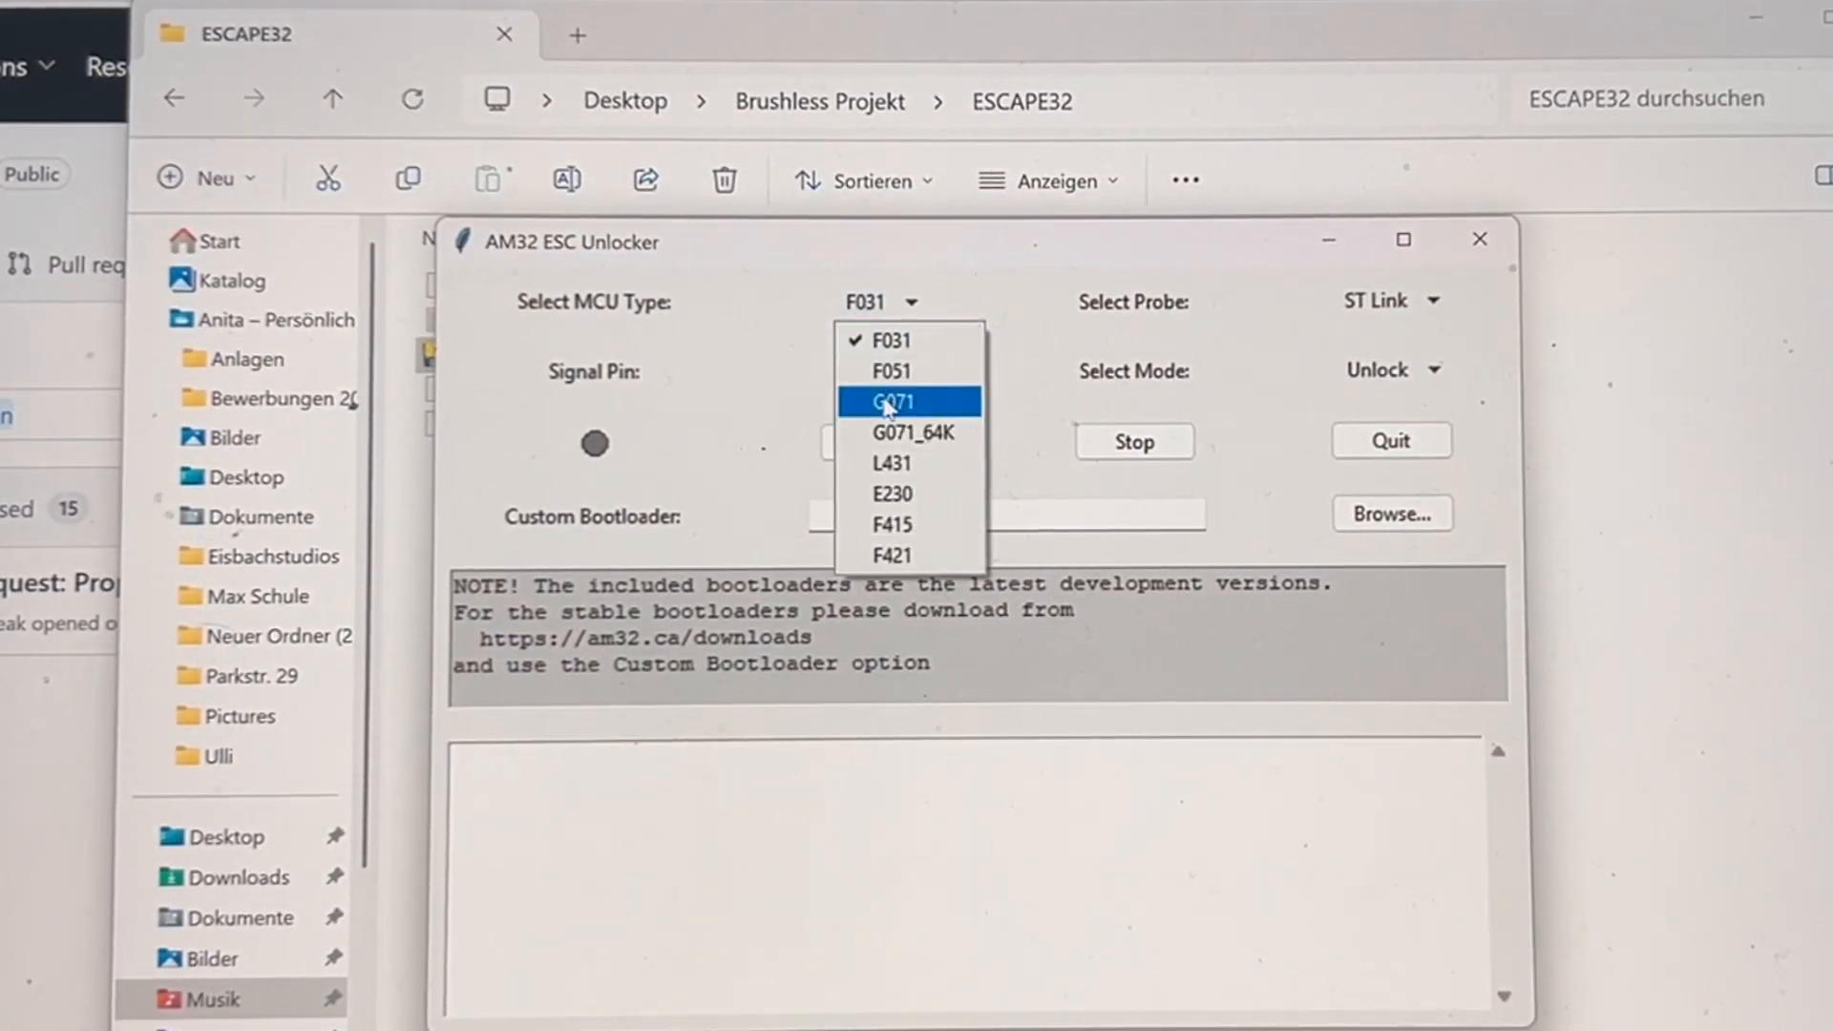
pyautogui.click(893, 401)
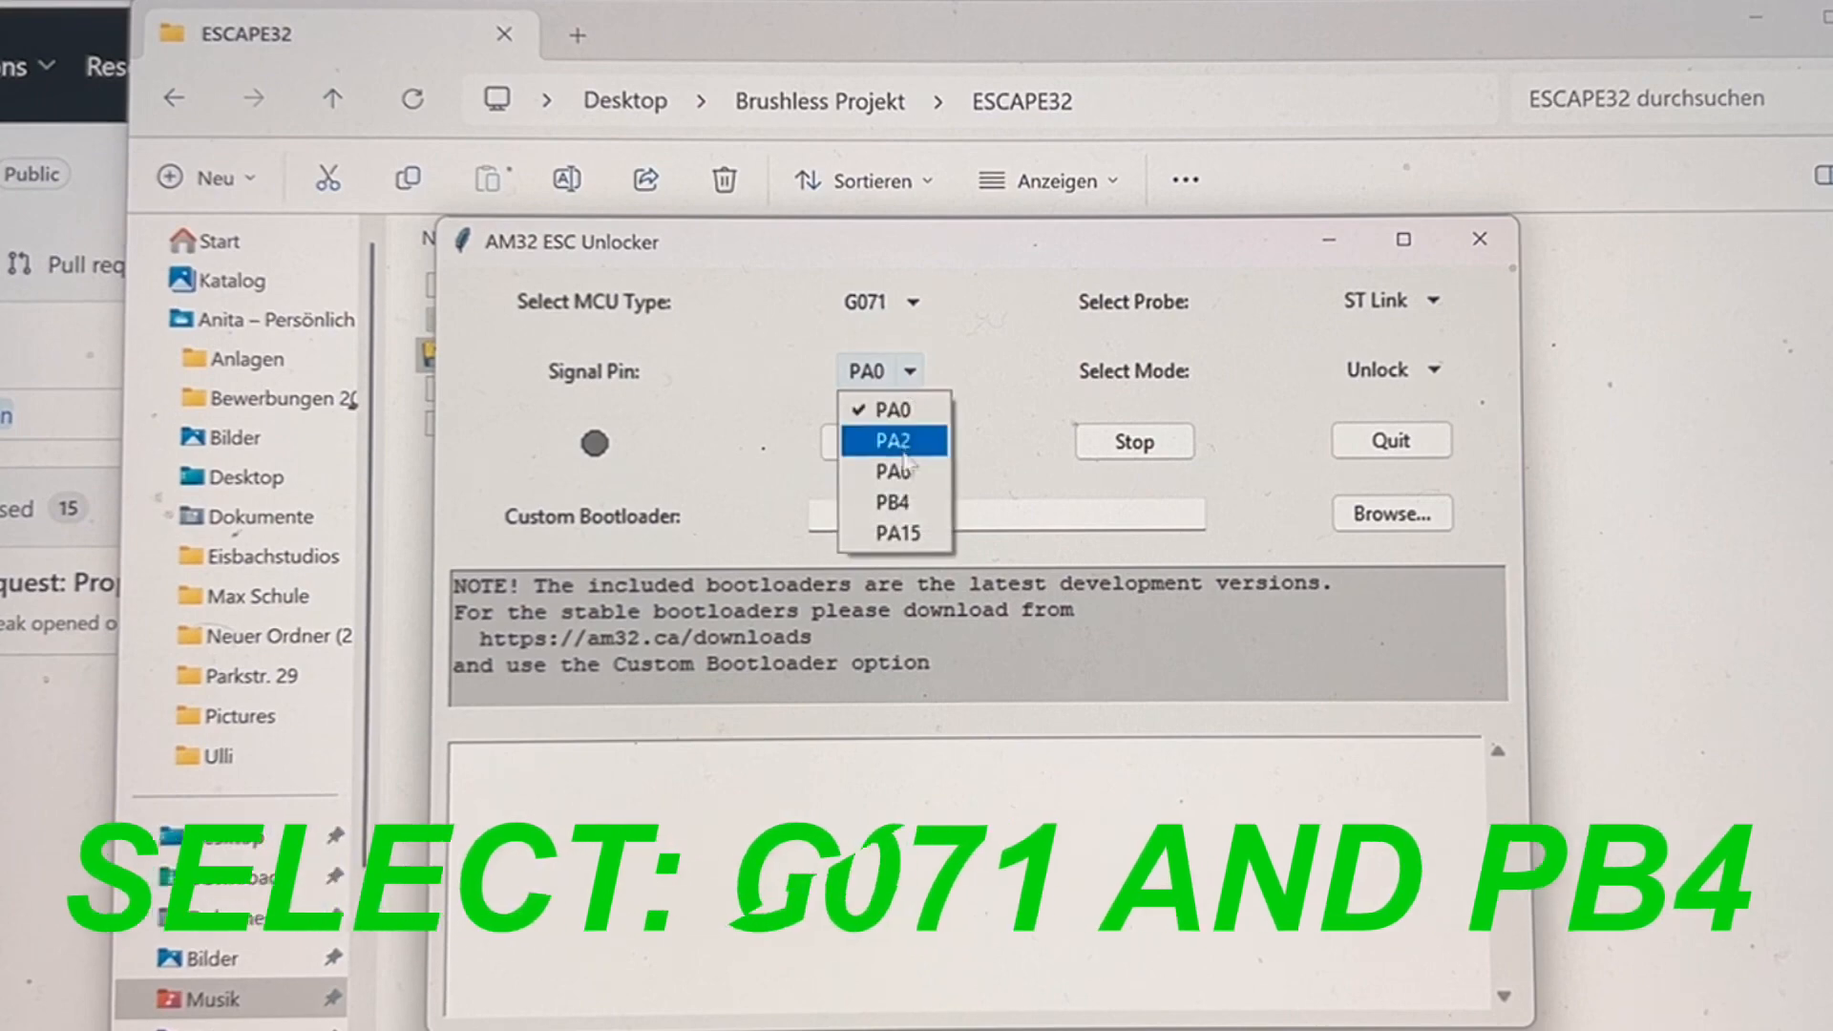
pyautogui.click(892, 502)
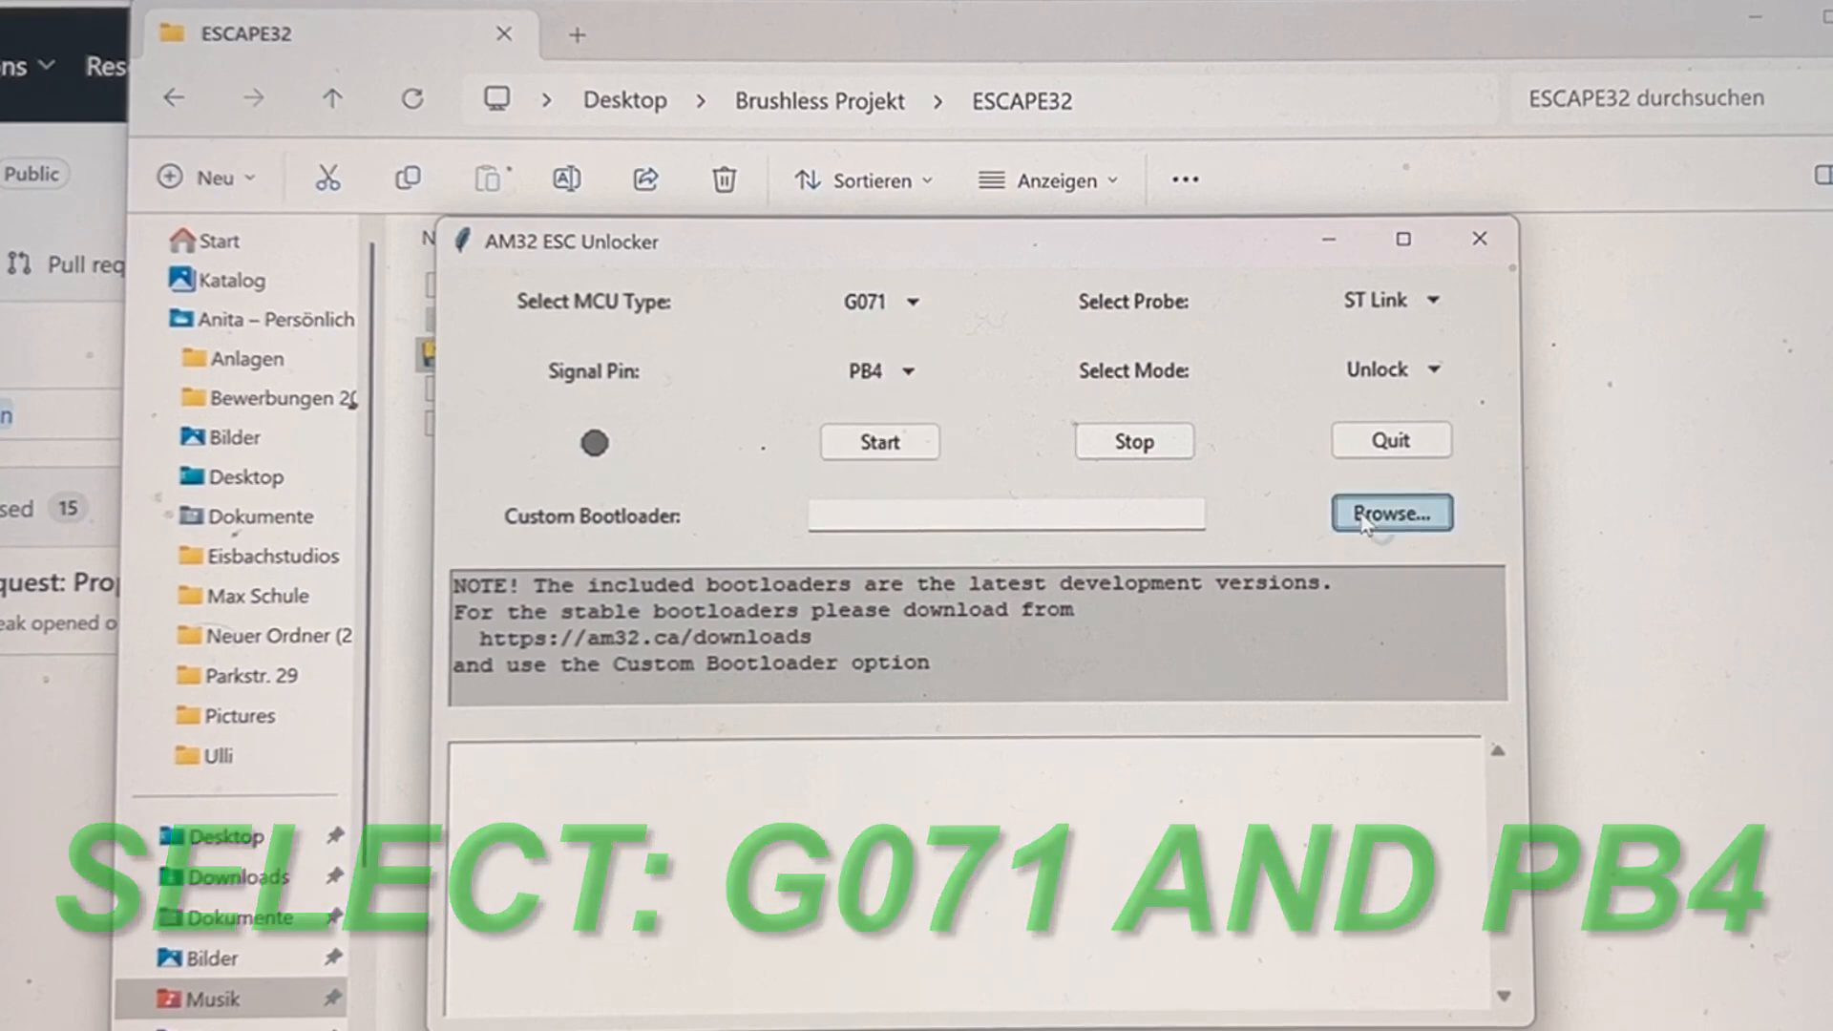
pyautogui.click(1391, 513)
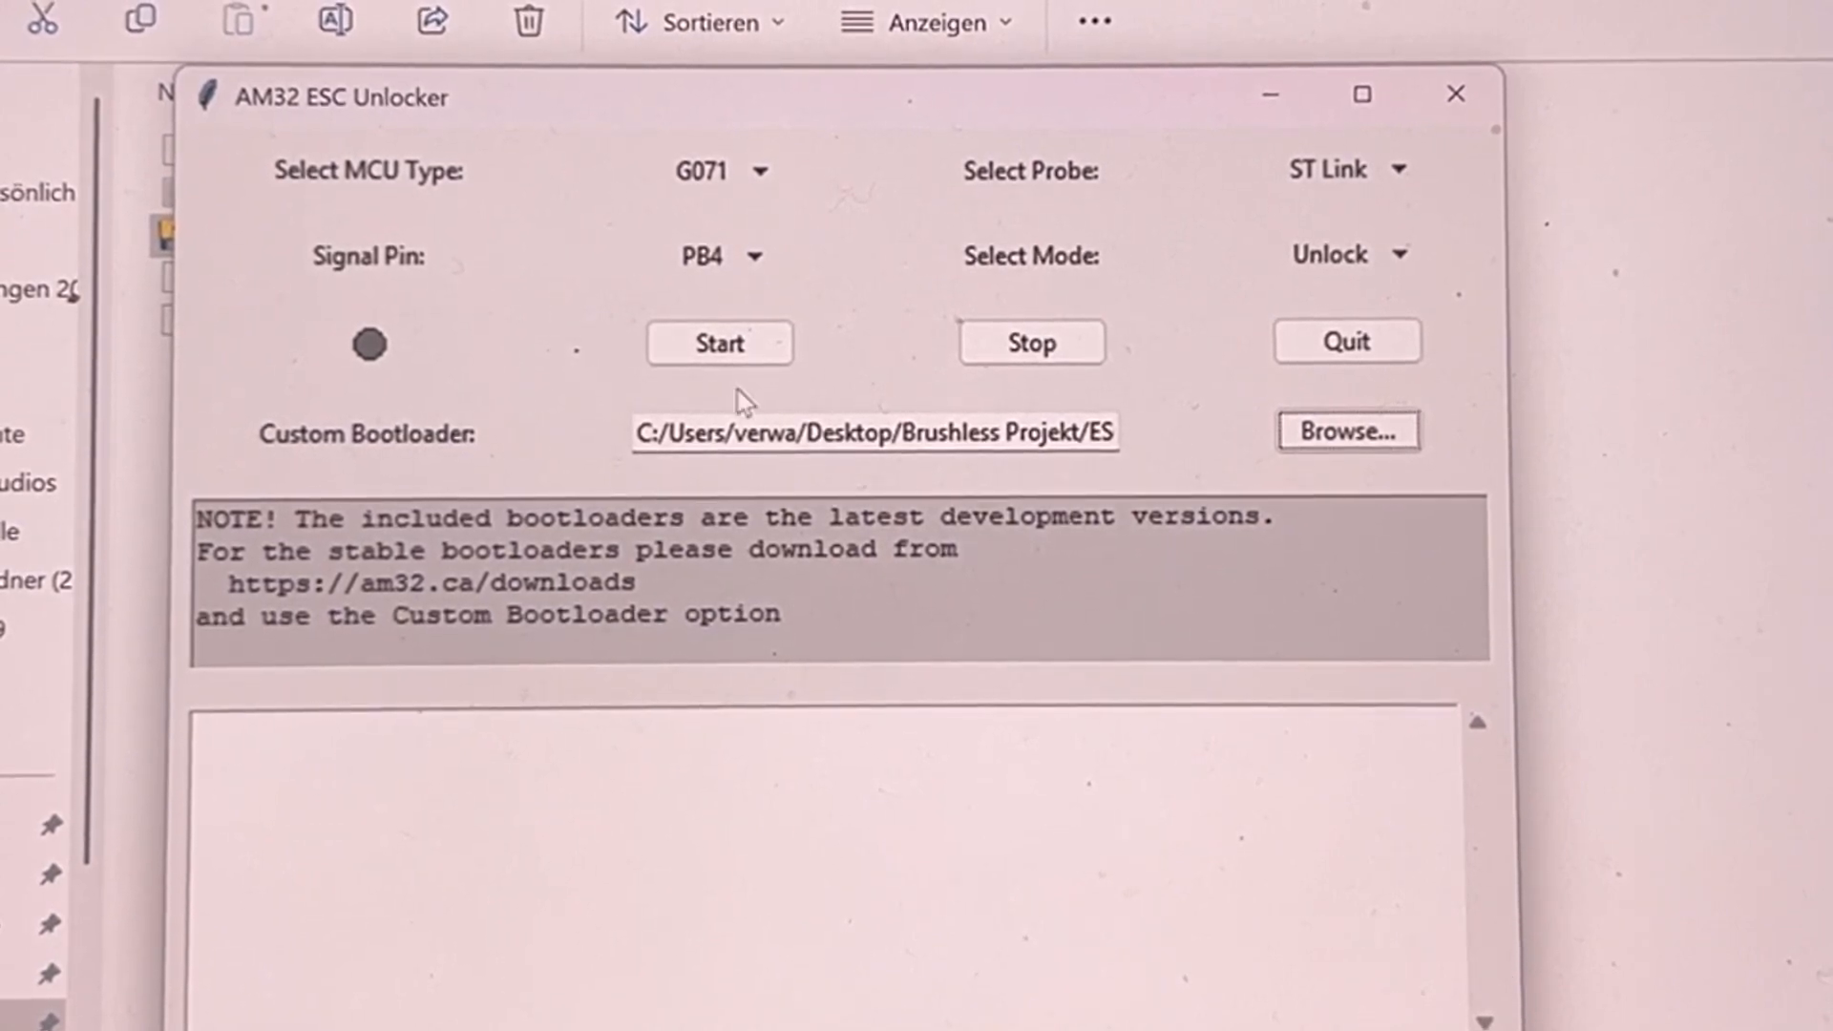
# Start flashing BOOT2_PB4-rev3.bin twice; the log reports it cannot connect to the target.
pyautogui.click(720, 343)
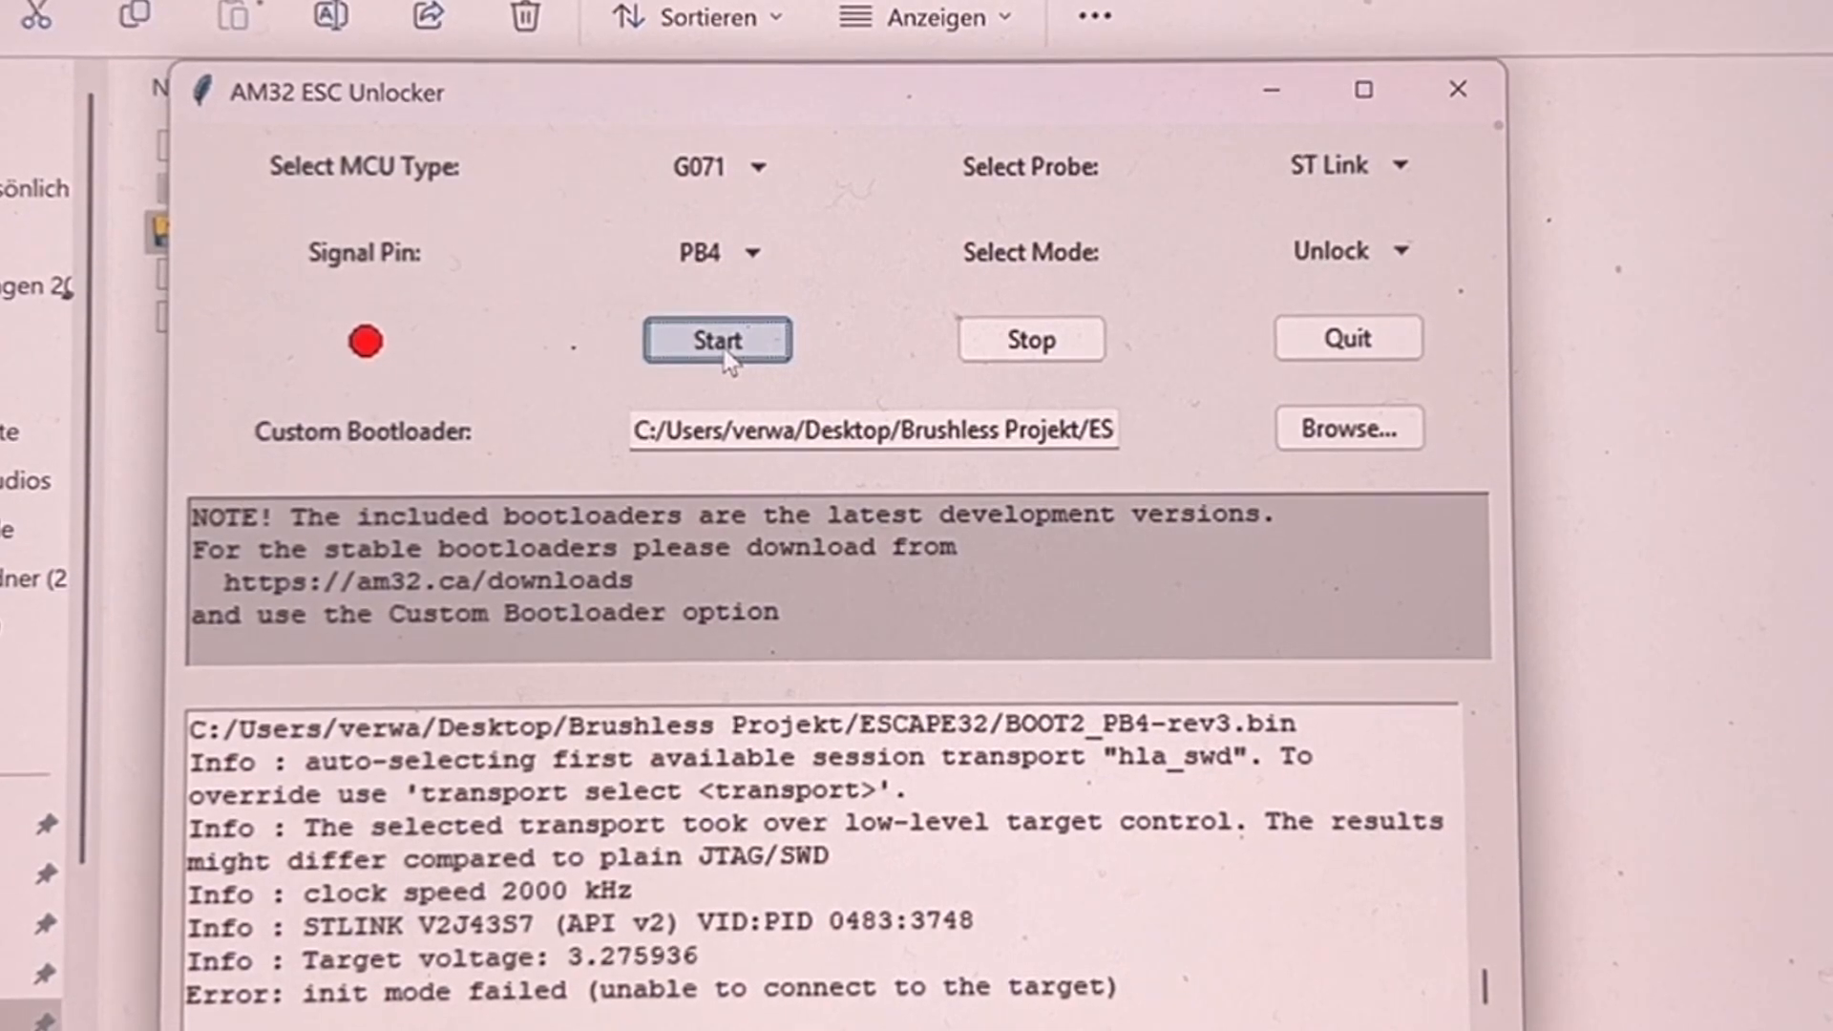
pyautogui.click(717, 341)
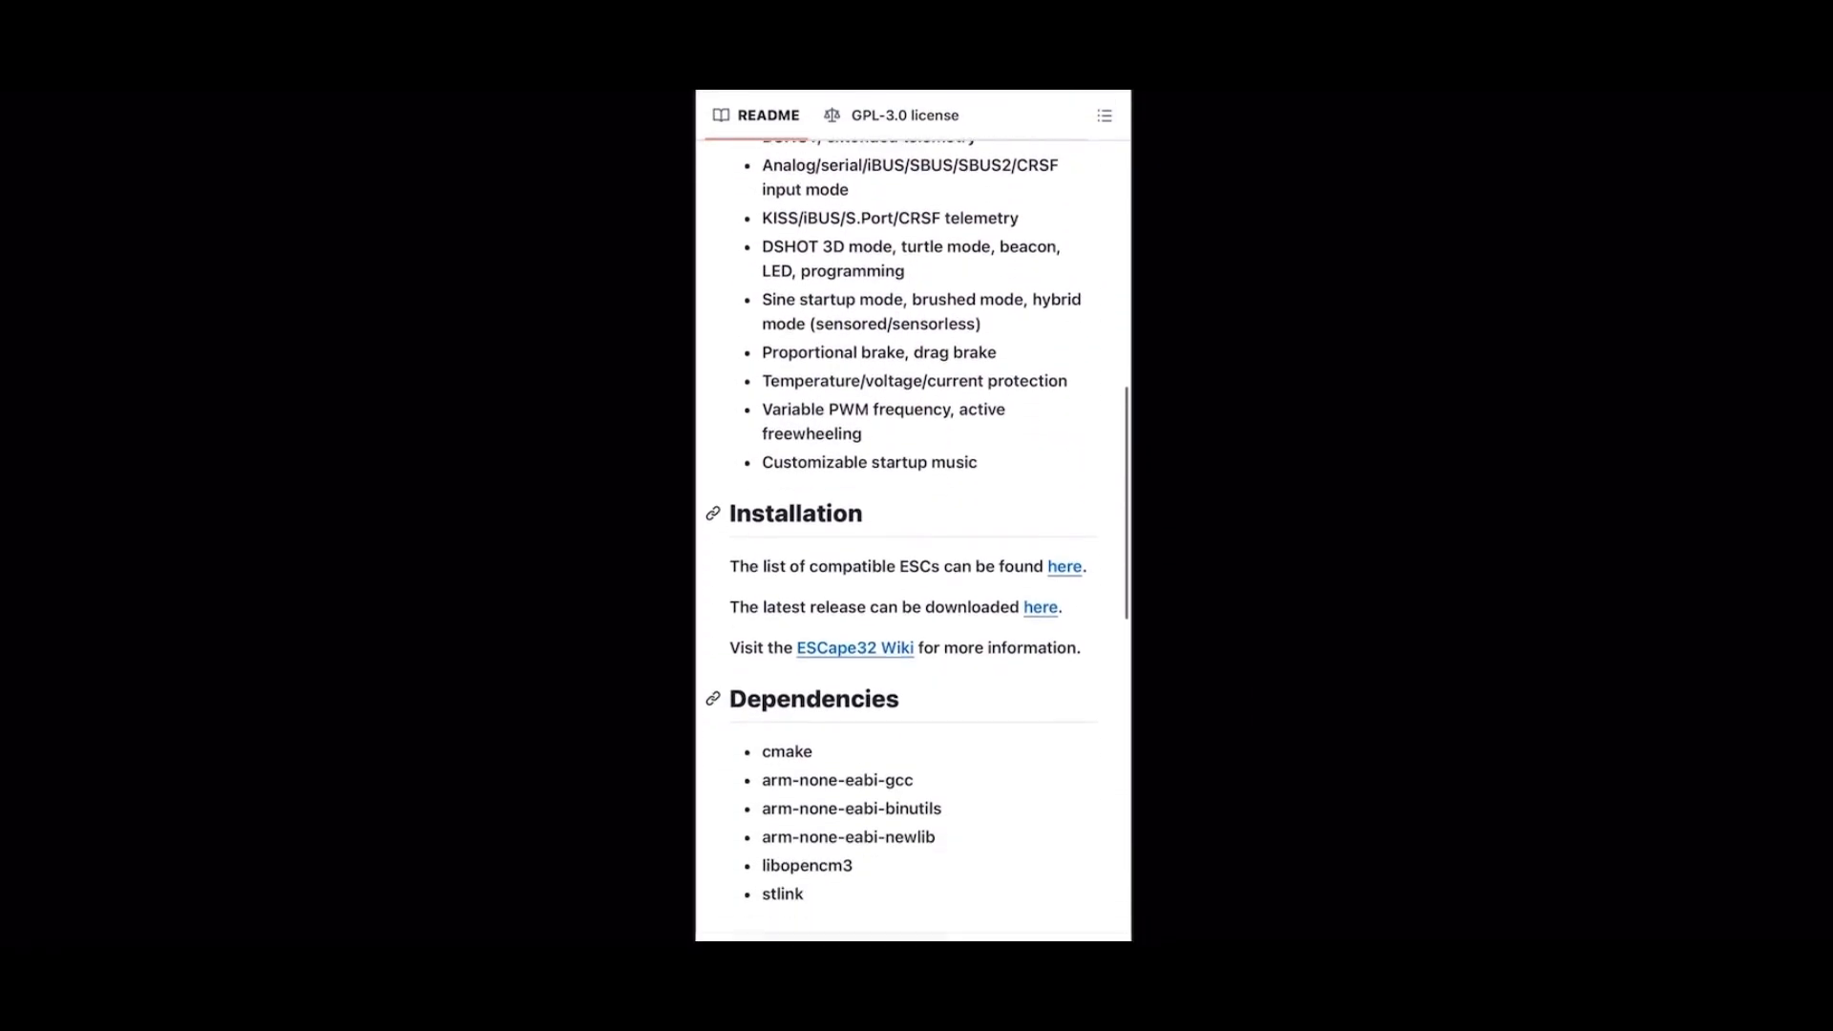
# View the latest ESCape32 release page and look through its assets.
pyautogui.click(1040, 608)
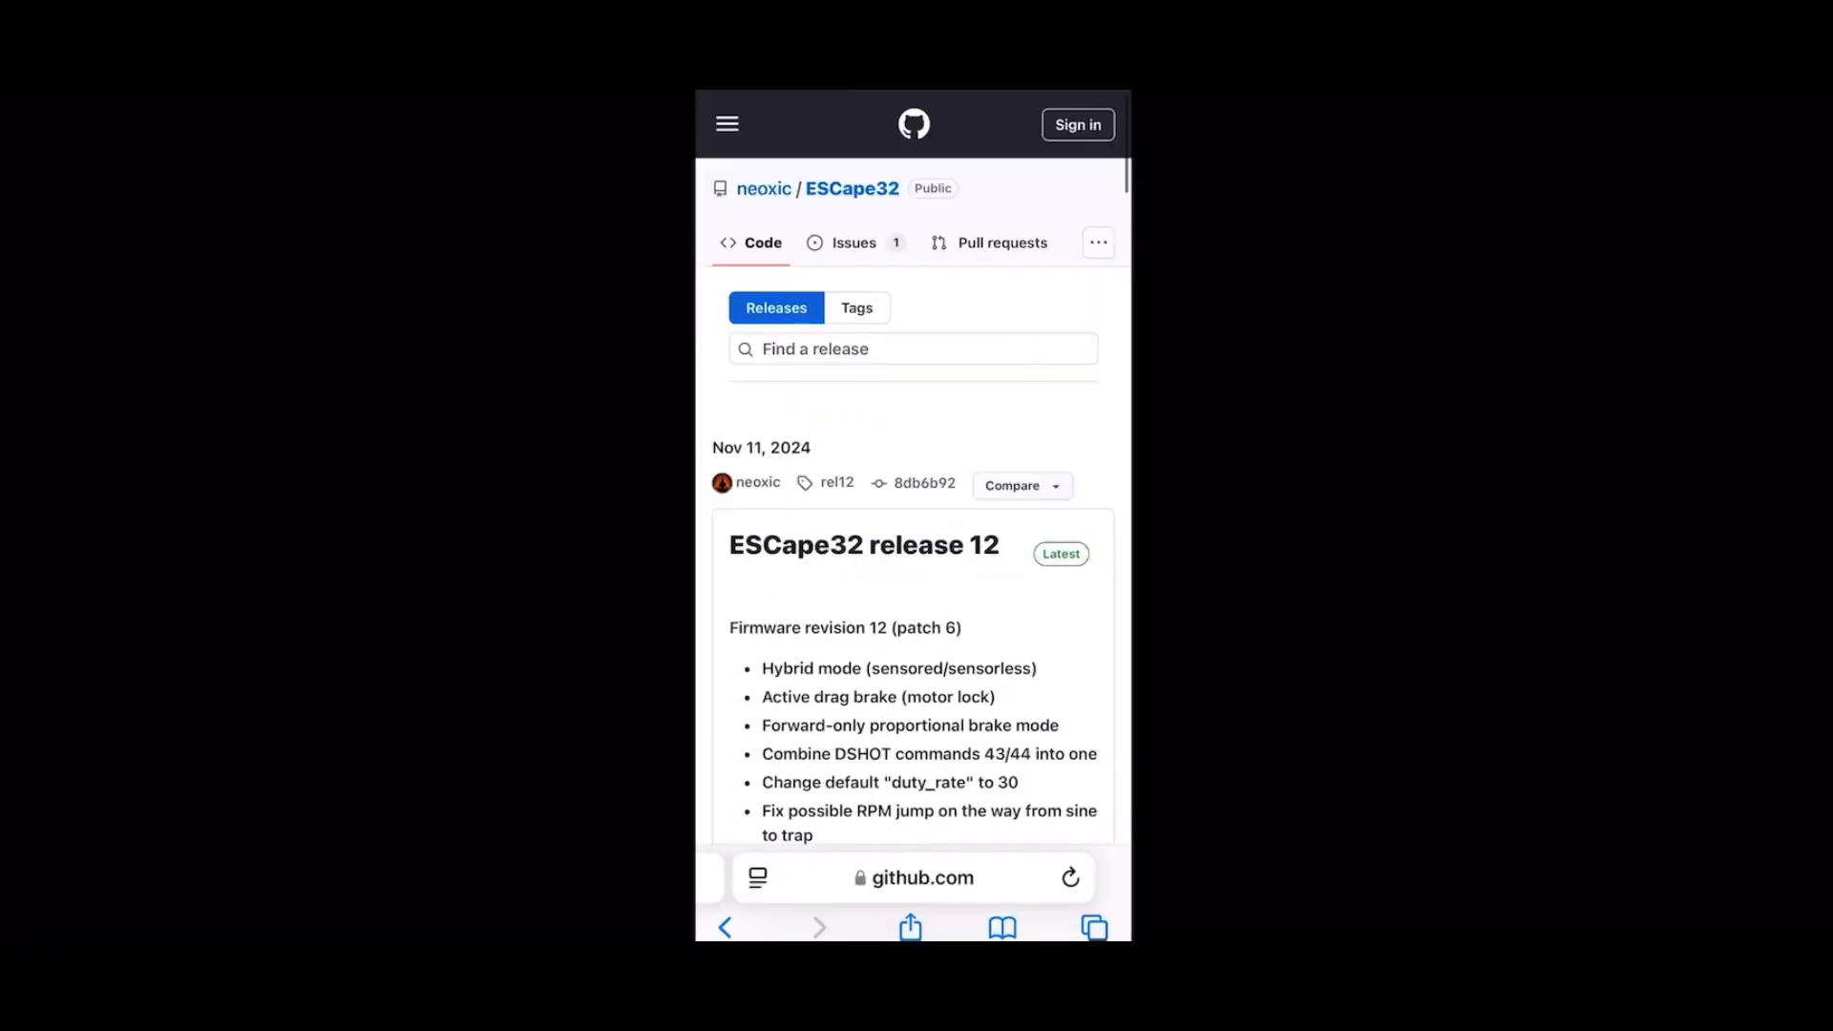
pyautogui.scroll(-3)
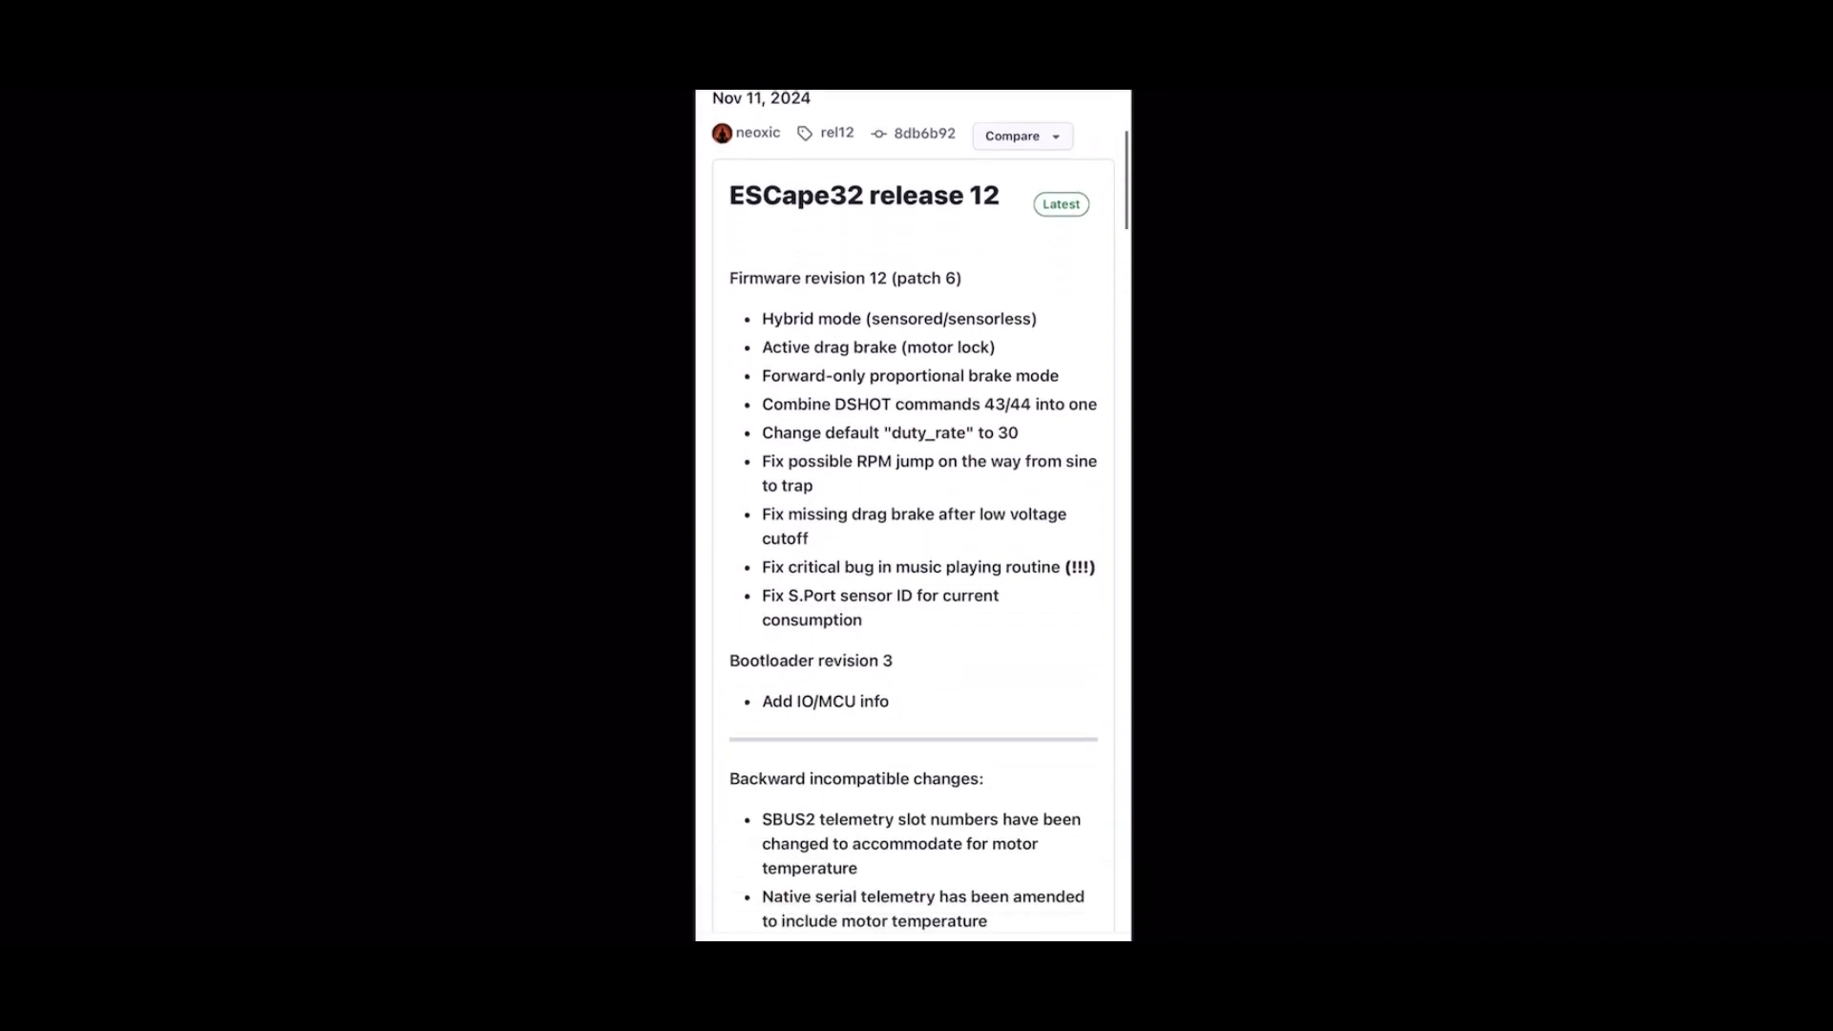
pyautogui.scroll(-3)
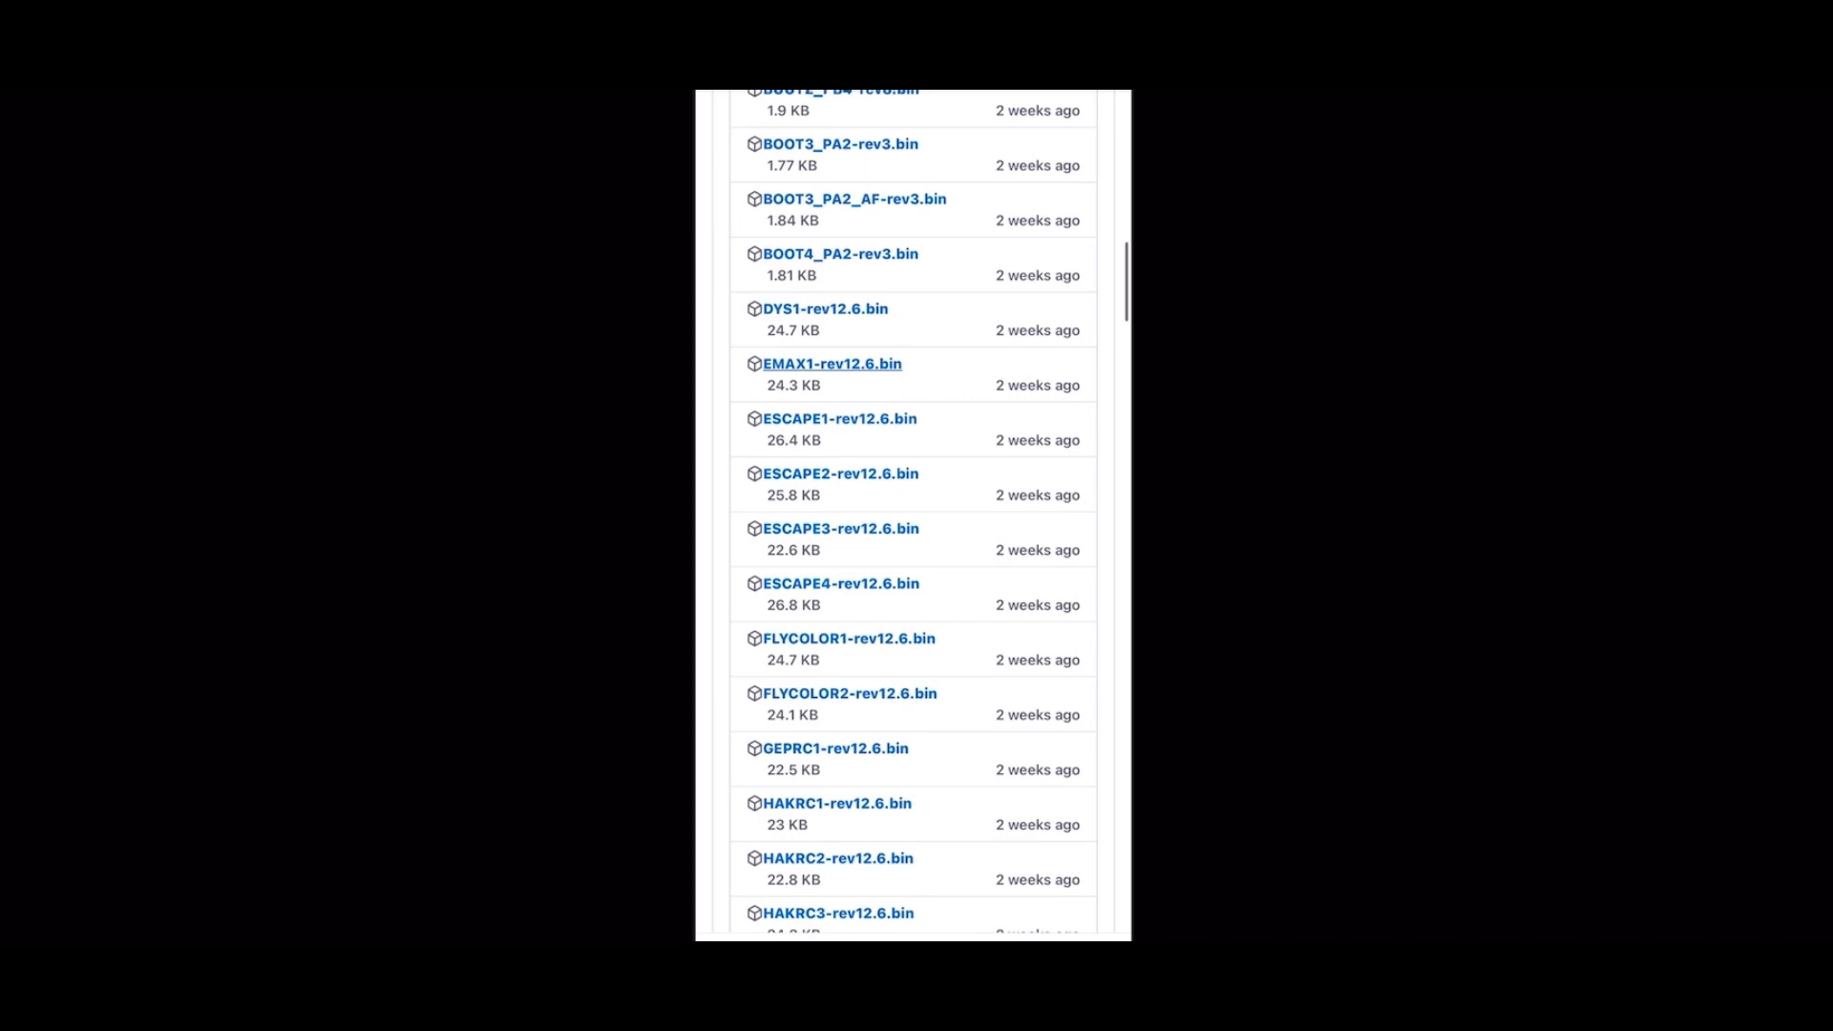
pyautogui.scroll(-3)
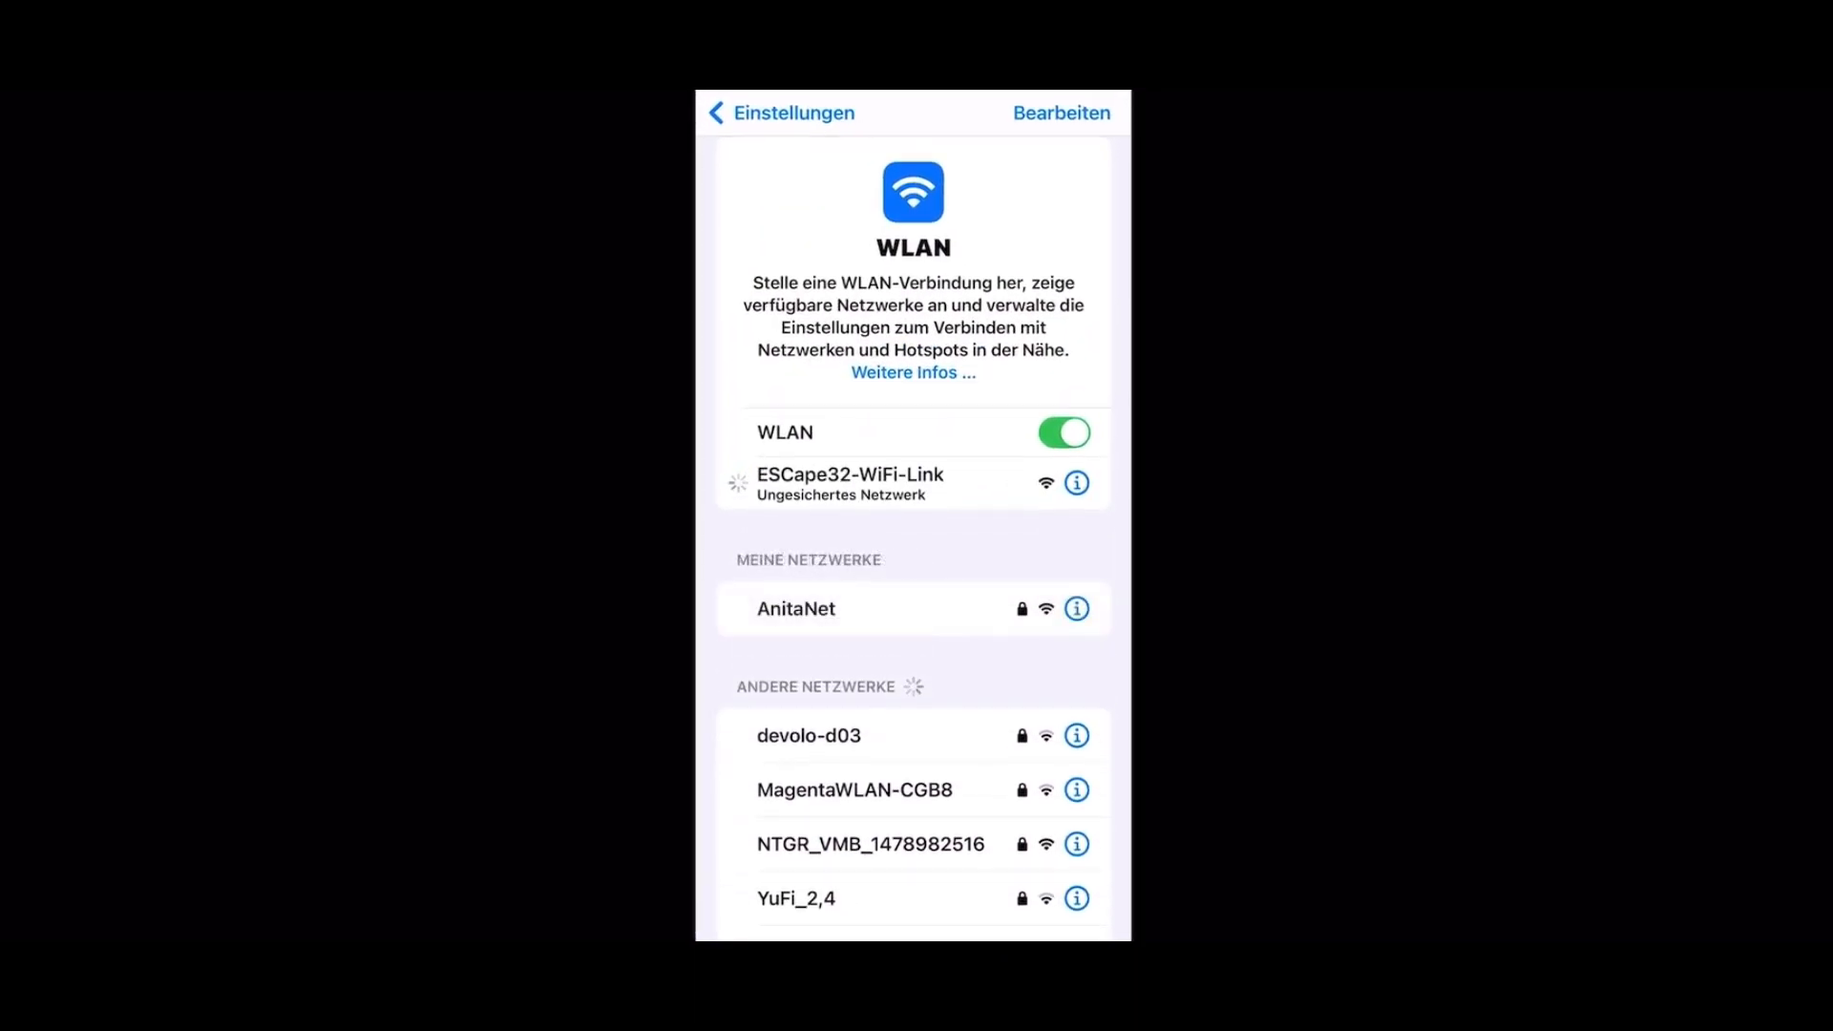
# Join the ESCape32-WiFi-Link network and load its Wi-Fi Link page.
pyautogui.click(850, 483)
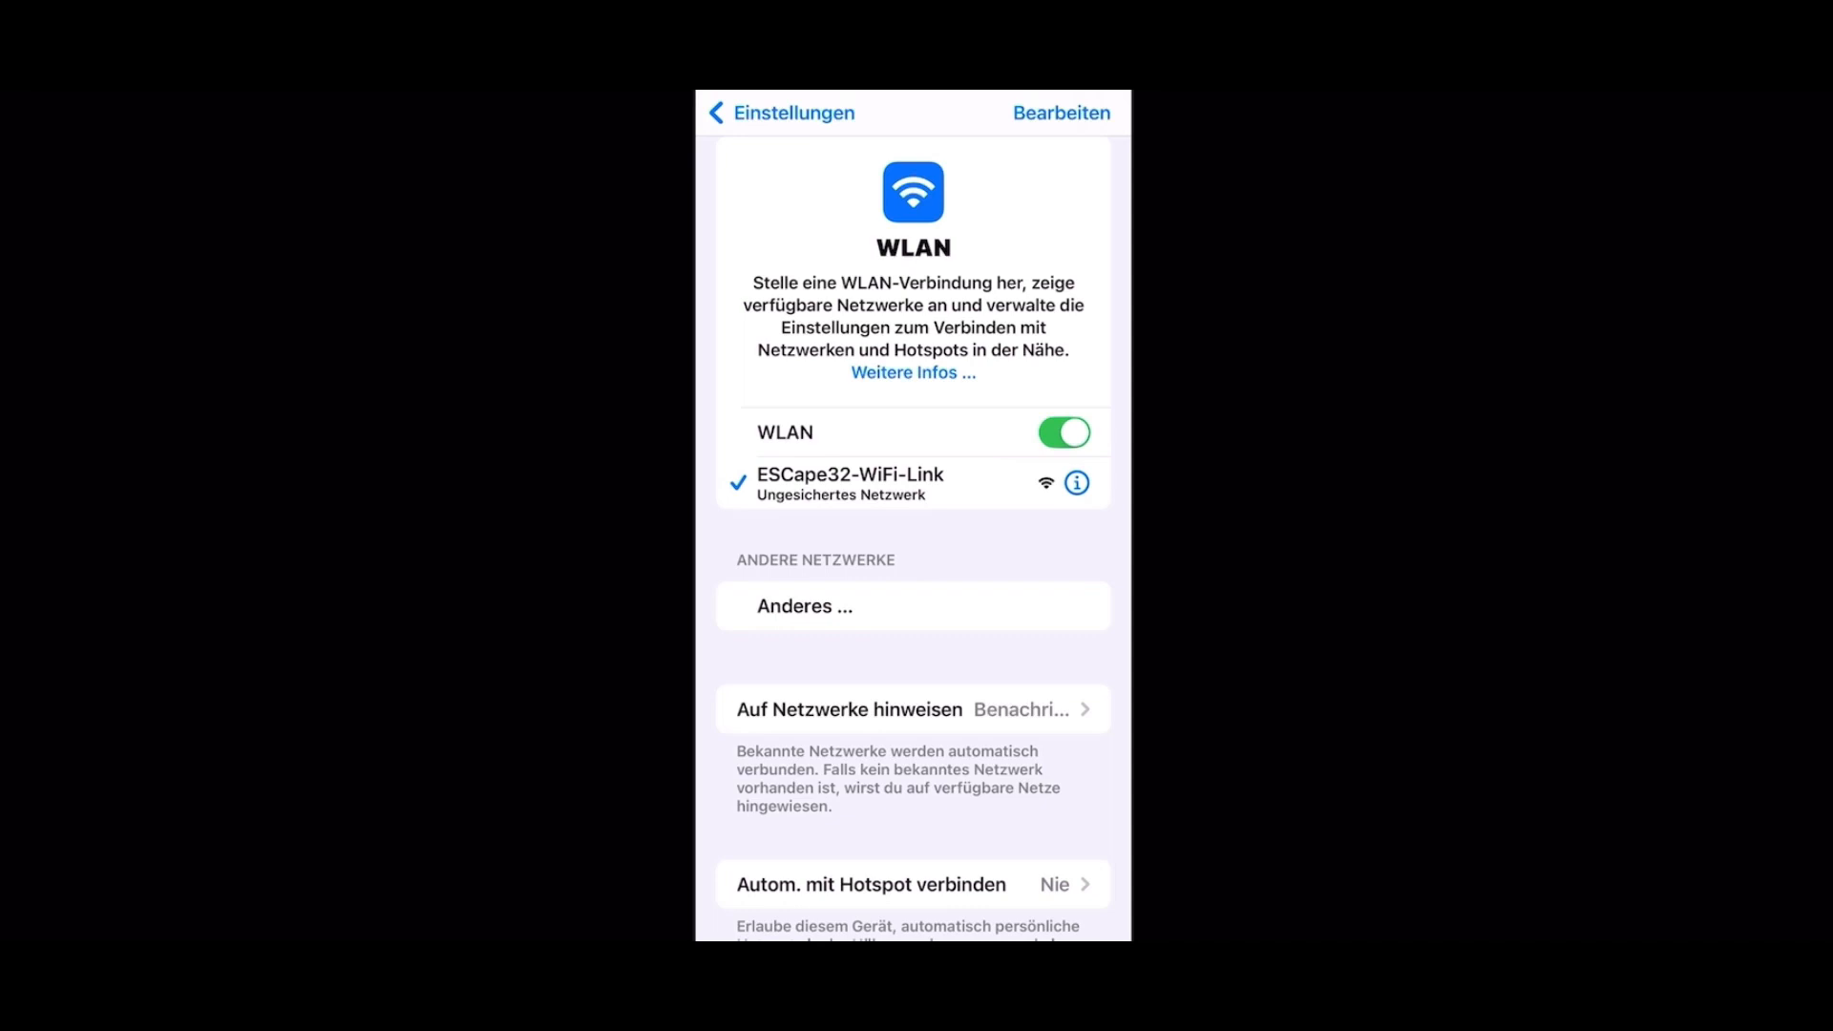
pyautogui.click(851, 483)
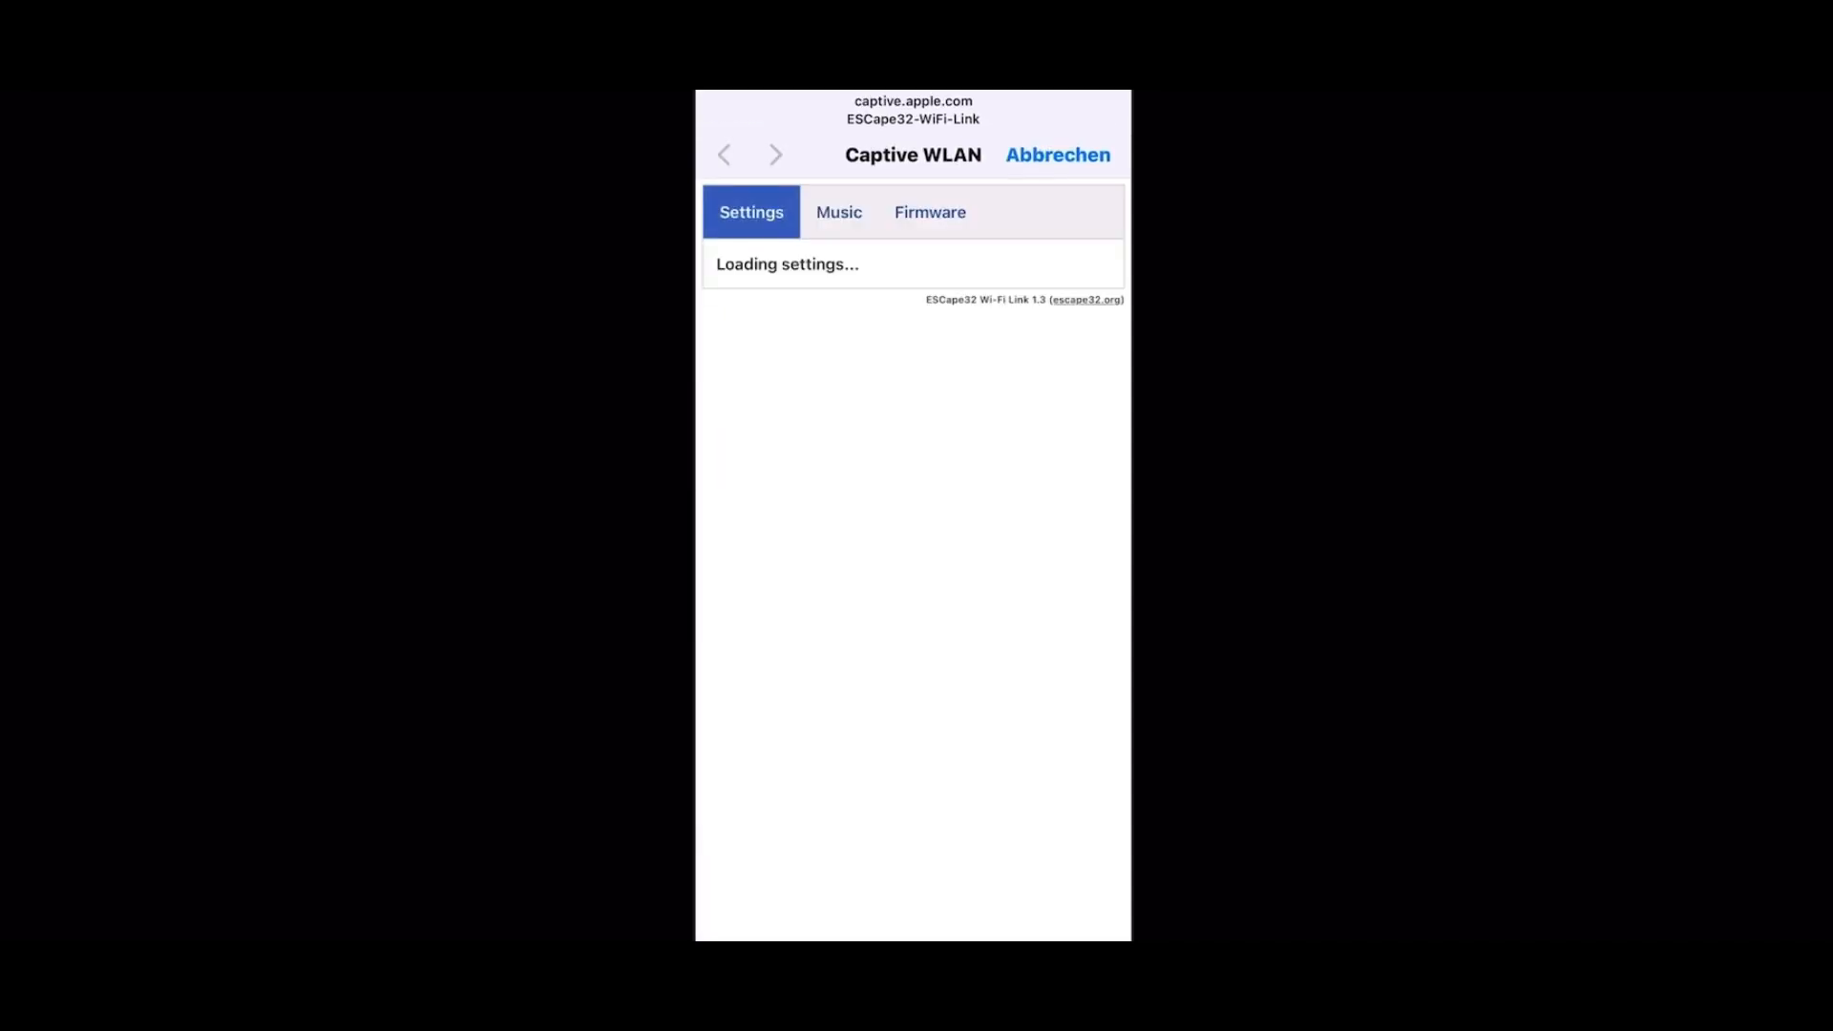
# Upload the HAKRC3-rev12.6.bin image as firmware to the ESC from the Firmware section.
pyautogui.click(930, 212)
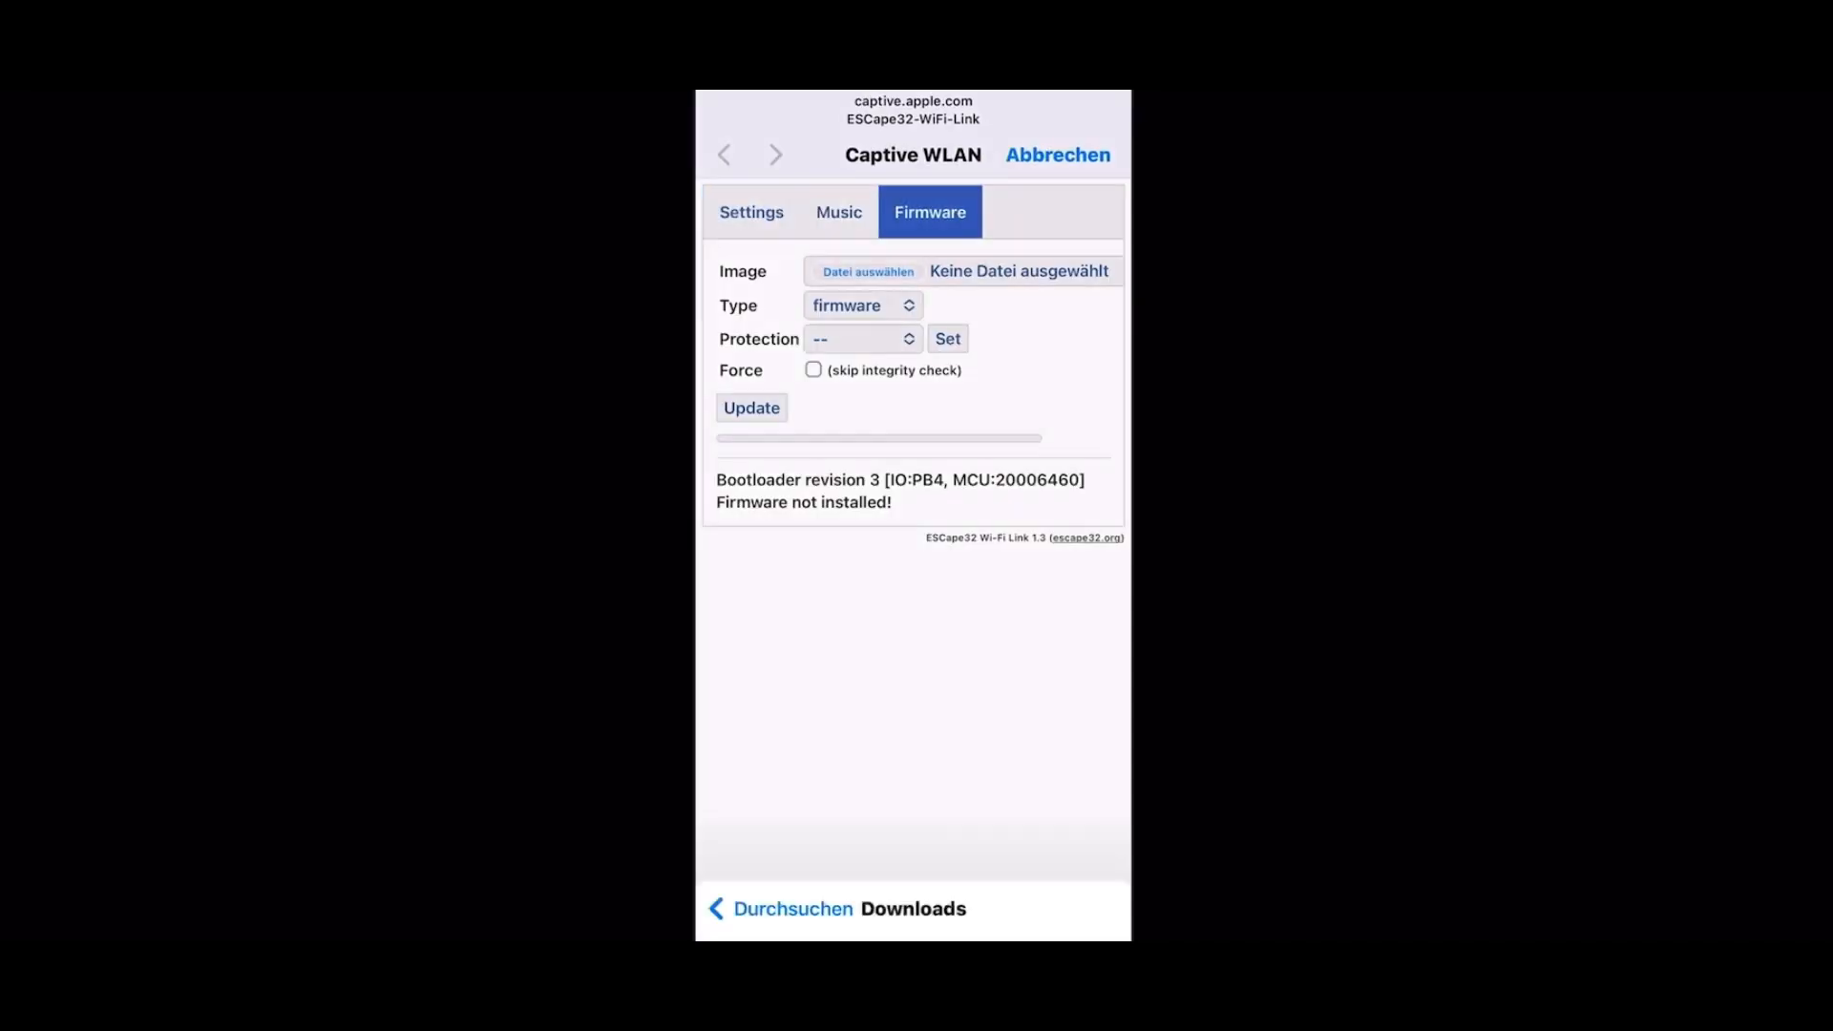
pyautogui.click(865, 271)
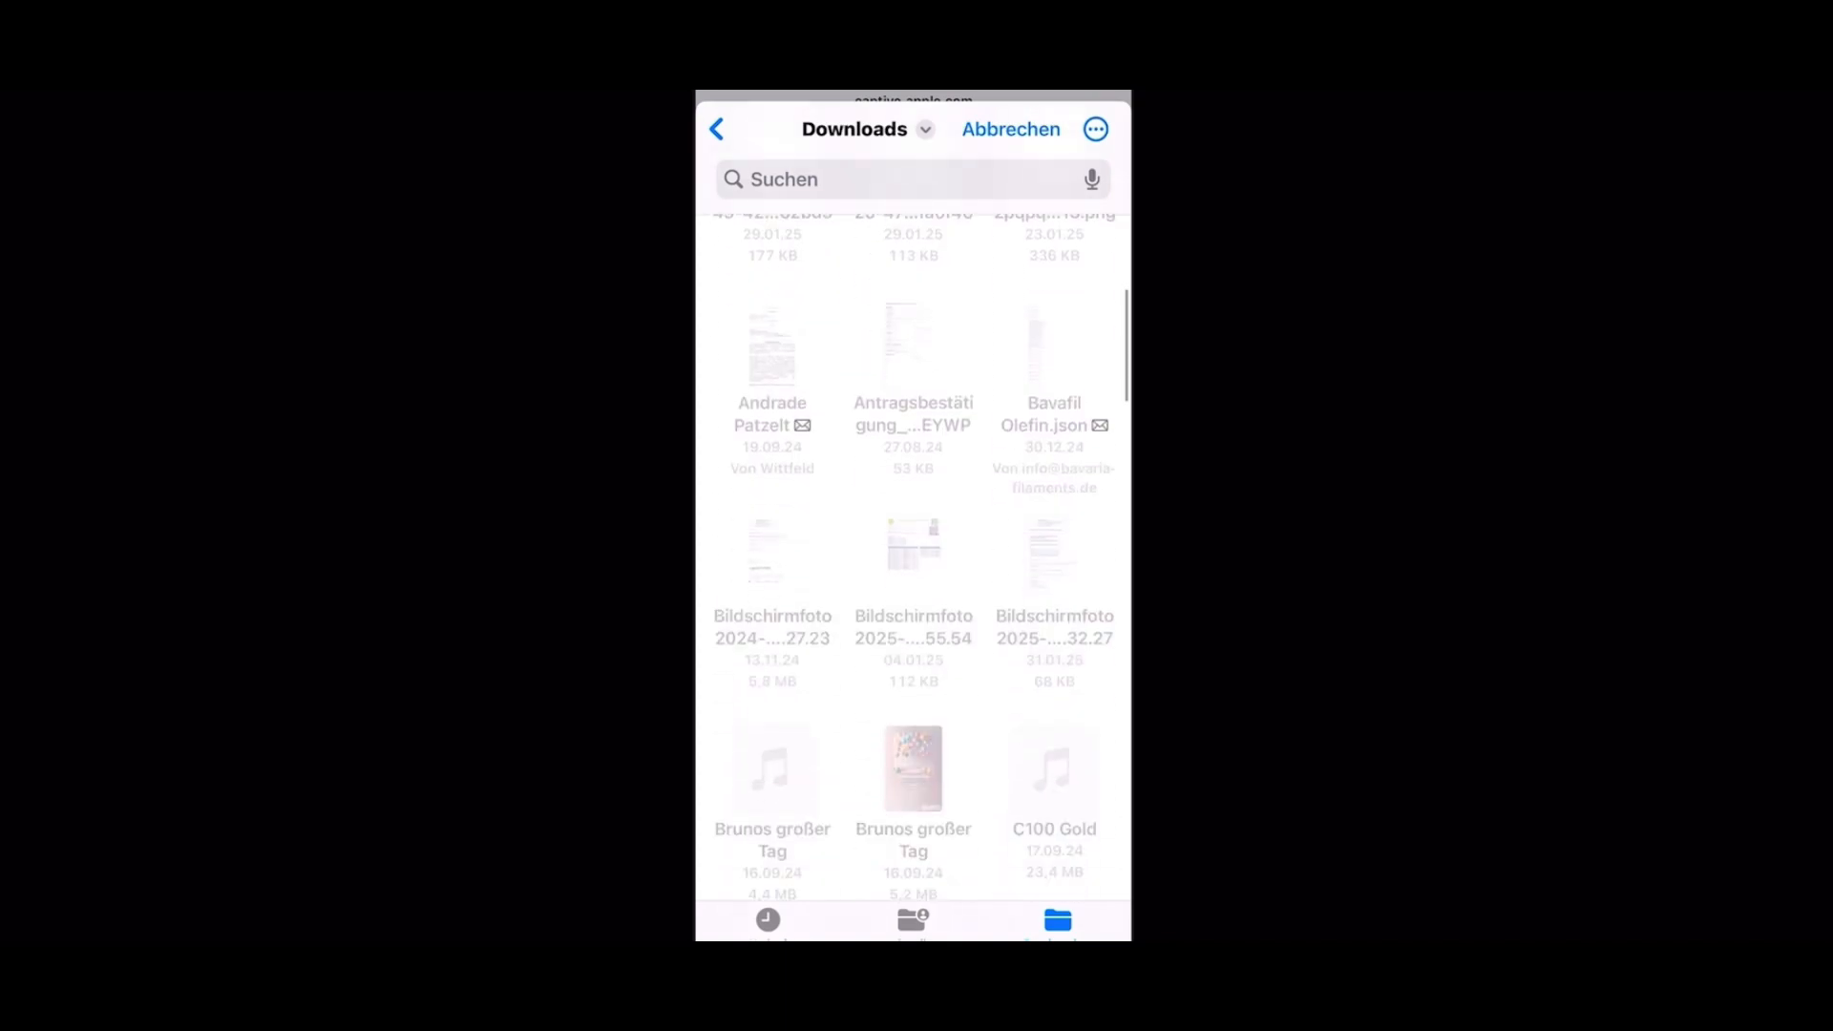
pyautogui.scroll(-3)
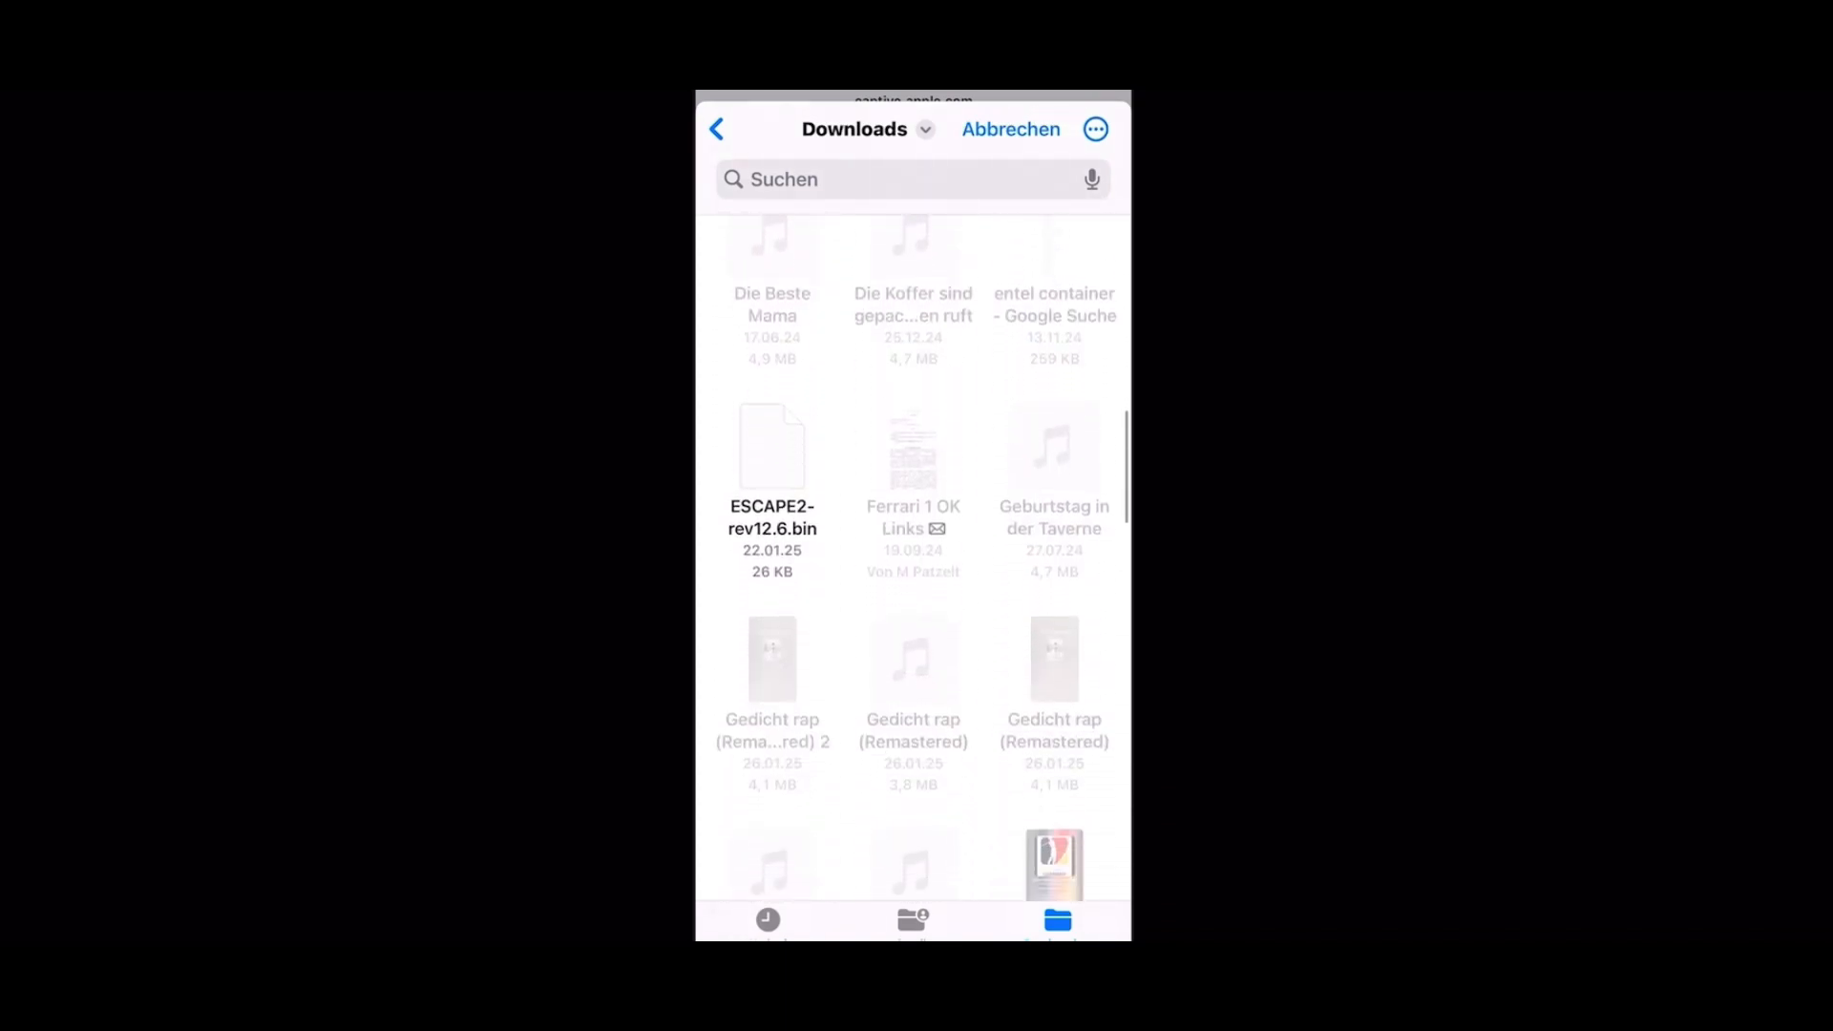
pyautogui.scroll(-3)
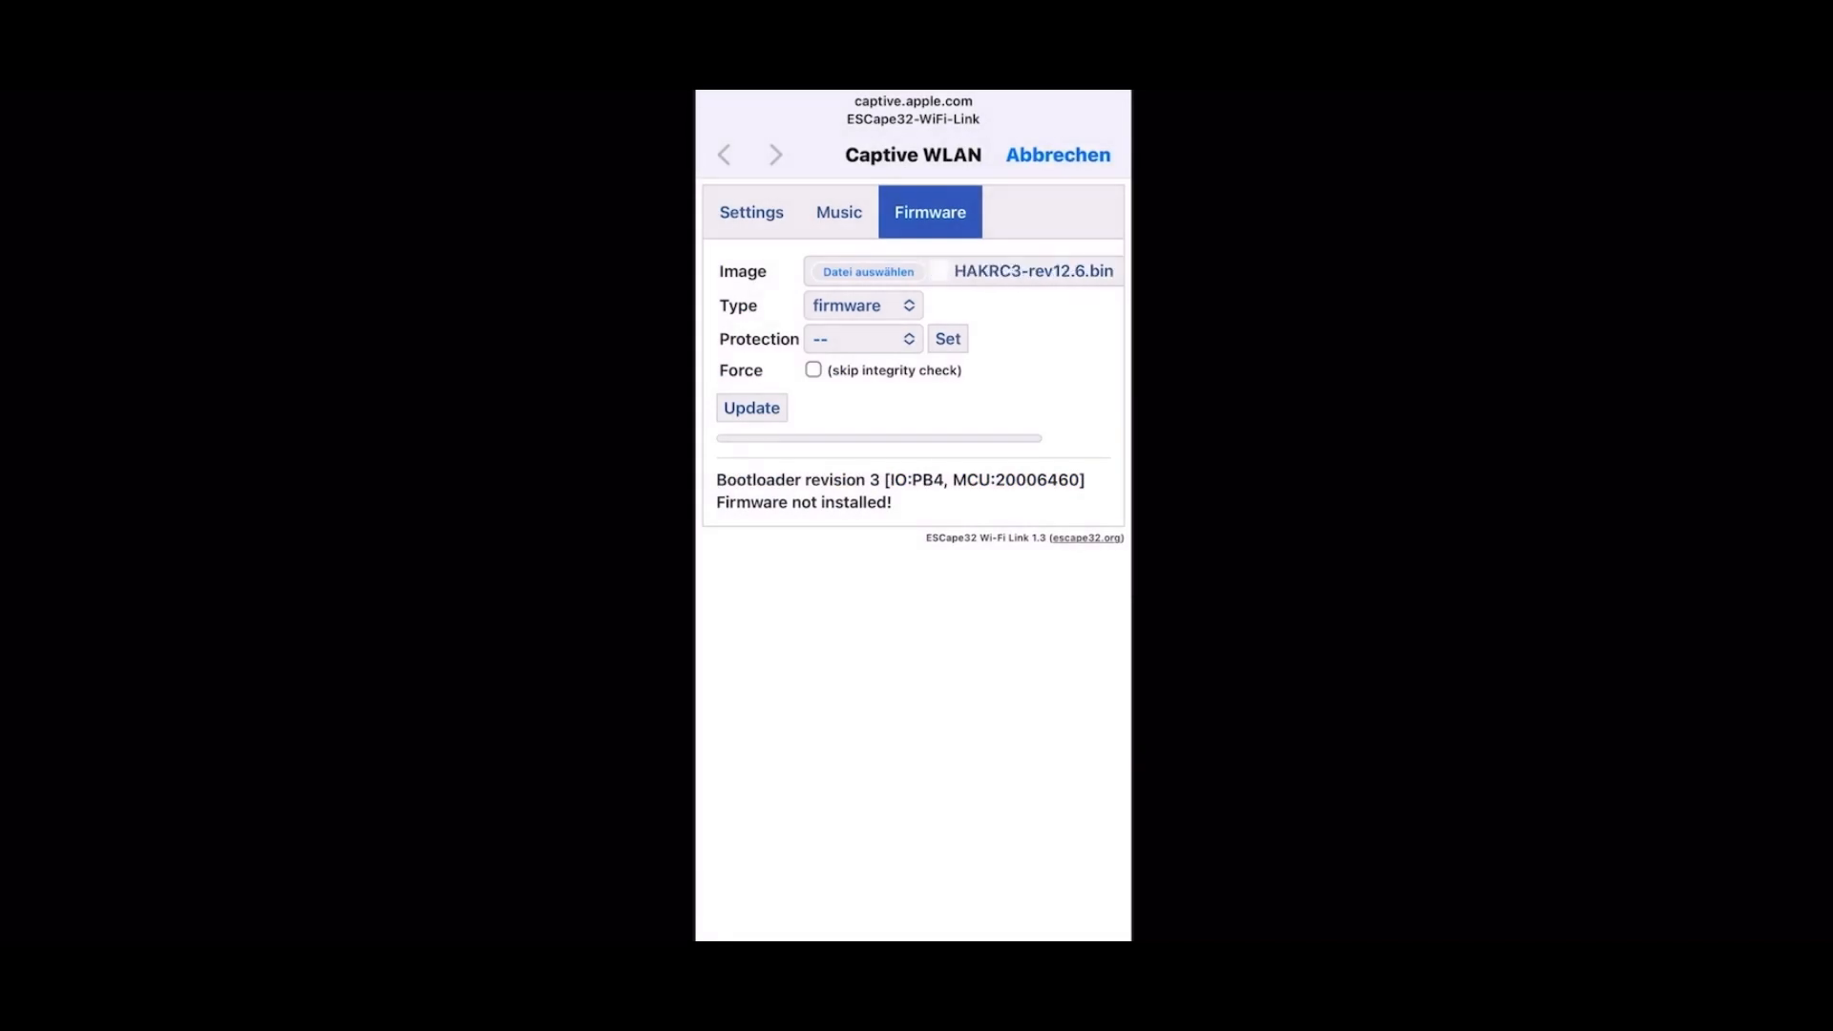
pyautogui.click(751, 408)
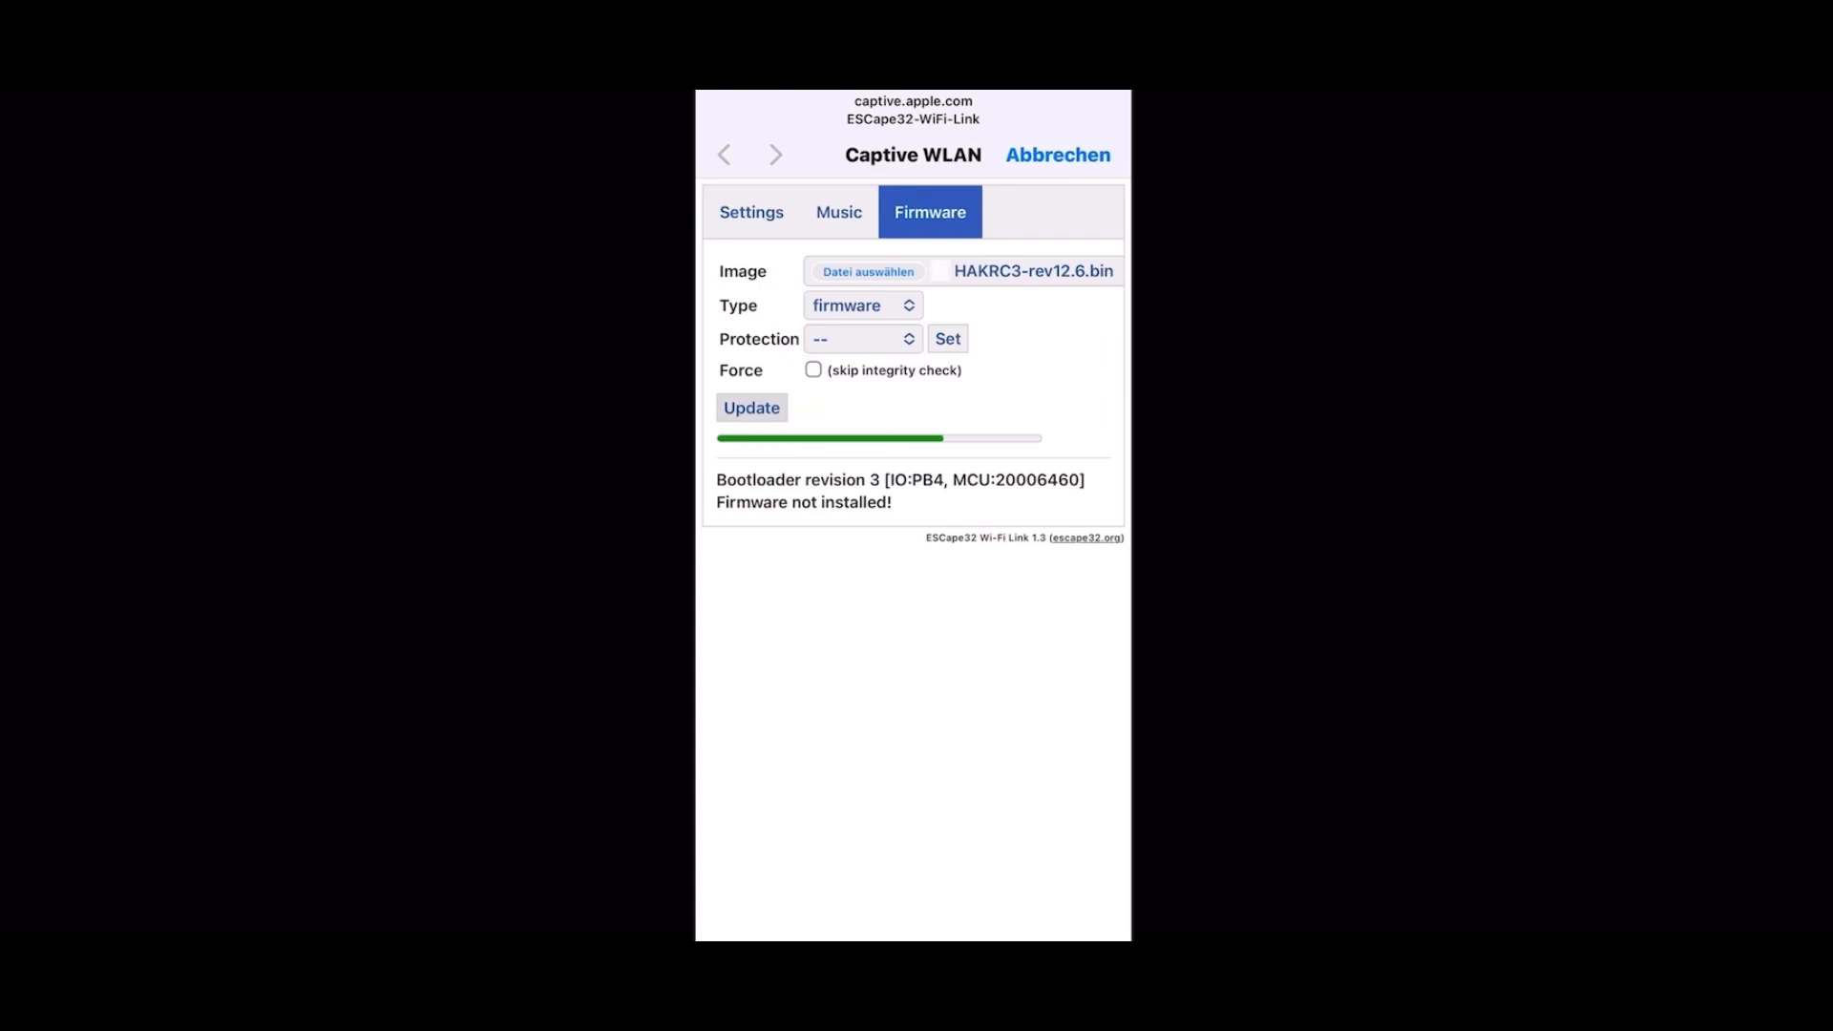
pyautogui.click(752, 212)
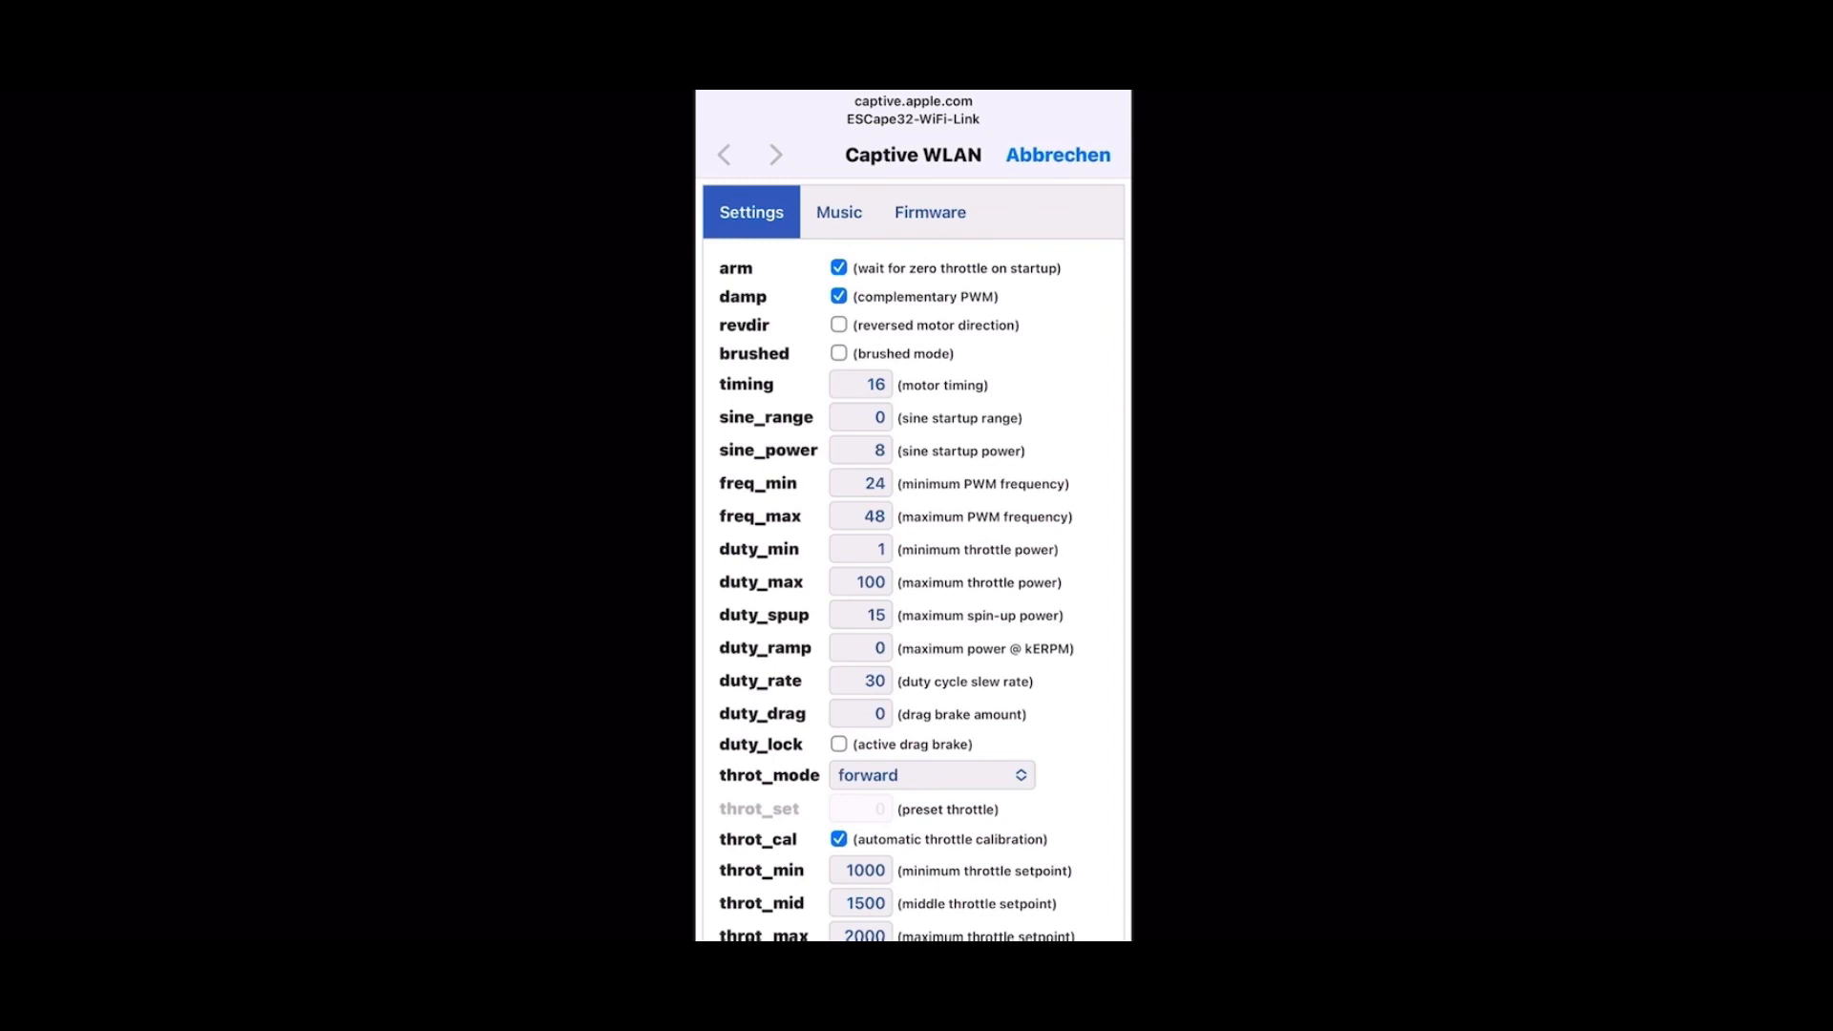
# Set timing 13, sine_range 32, sine_power 3, freq_min 20, duty 50, enable drag brake and forward/reverse throttle.
pyautogui.click(859, 384)
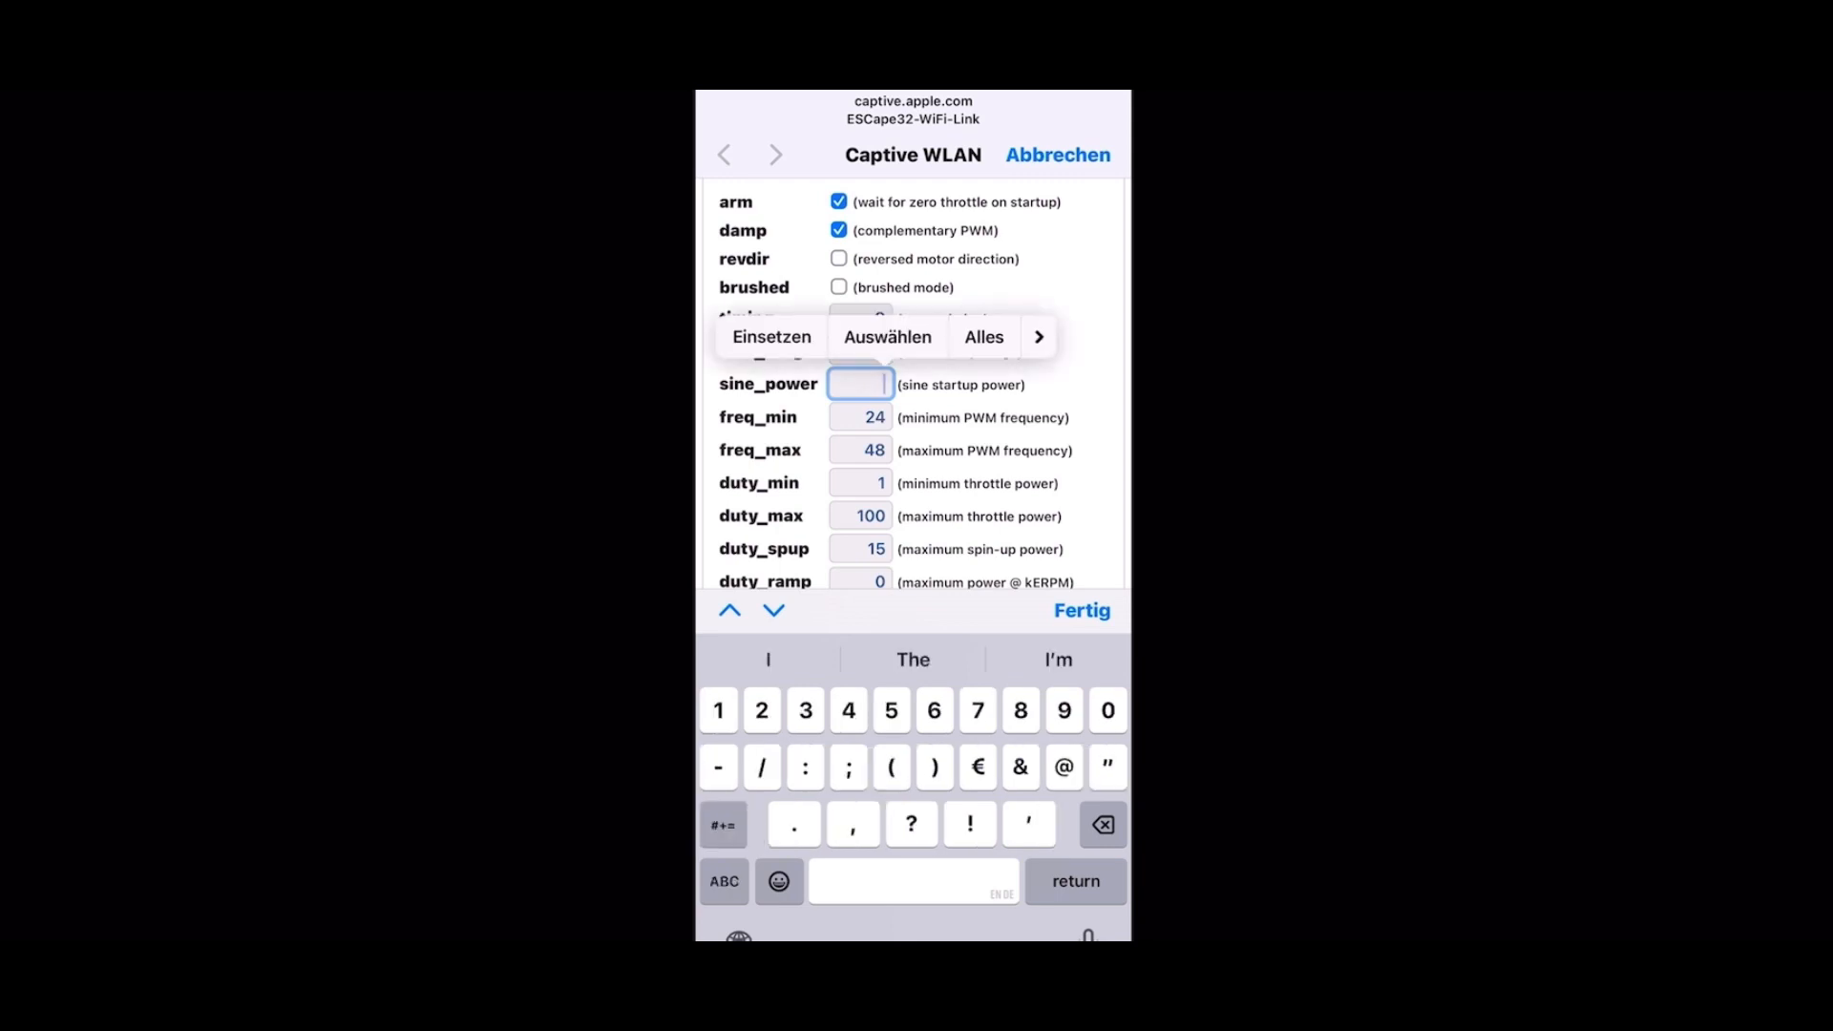
pyautogui.write('13')
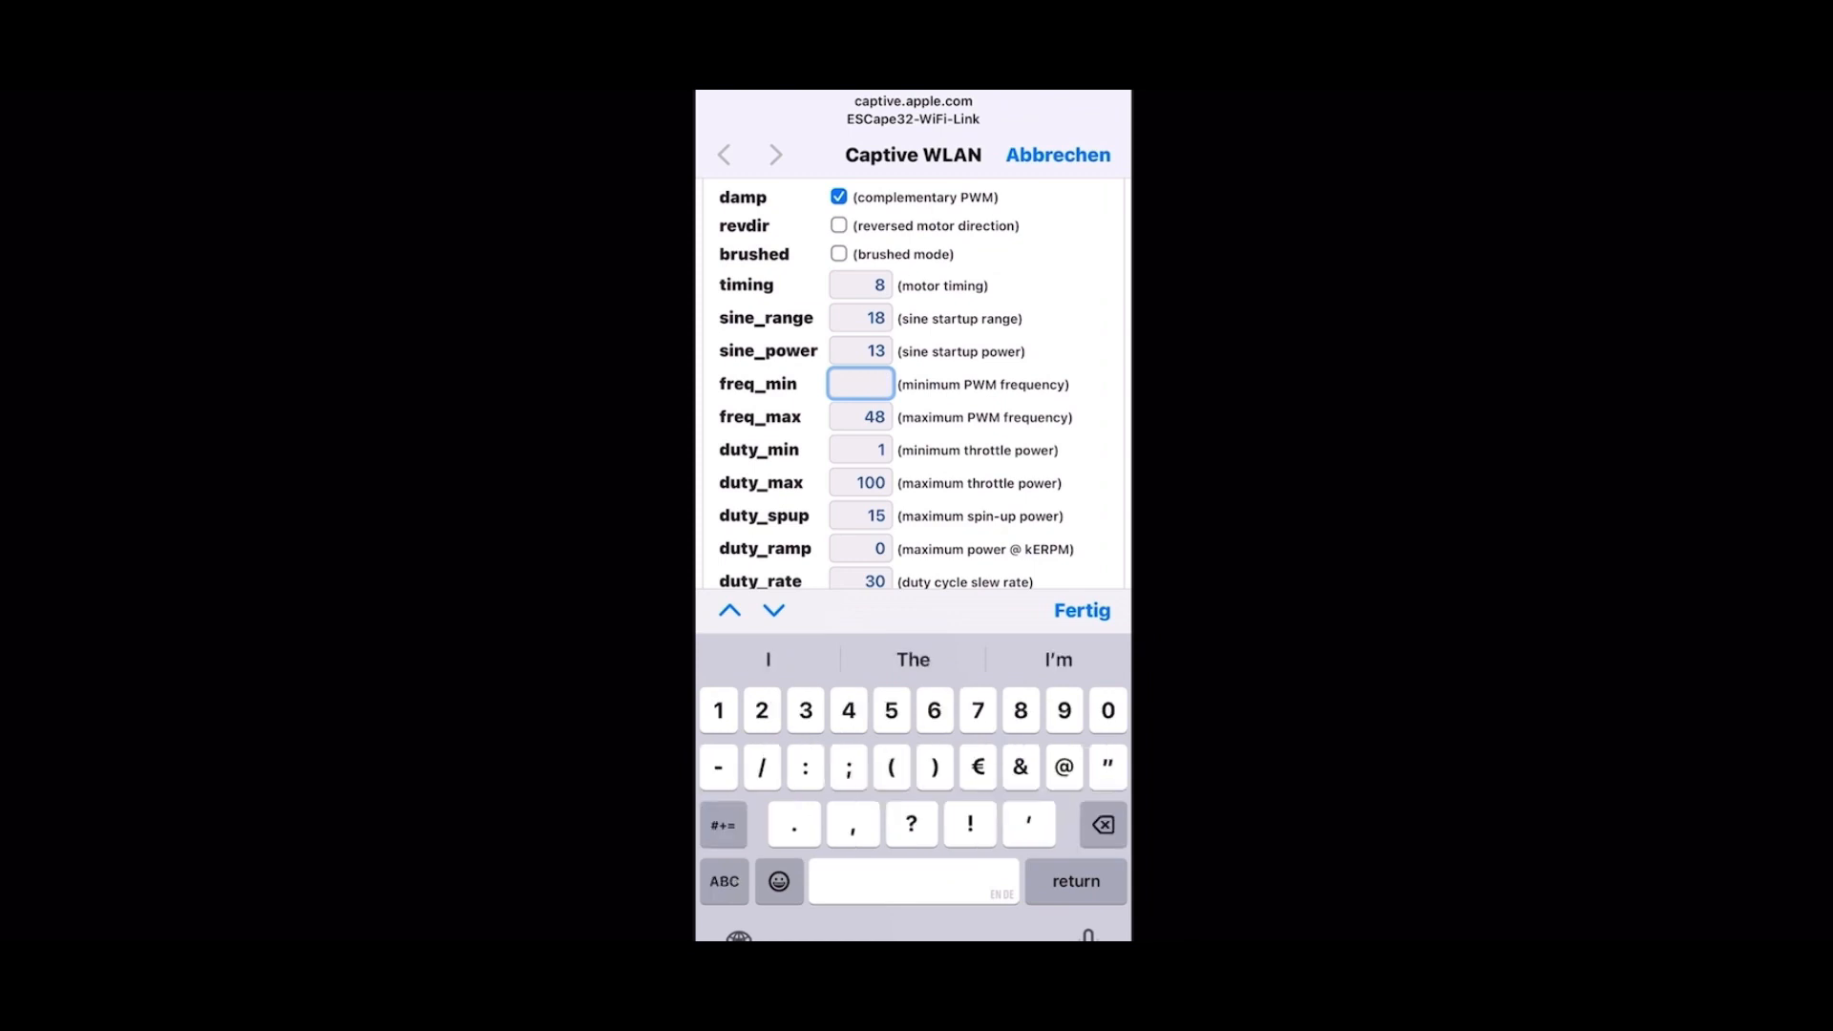
pyautogui.write('32')
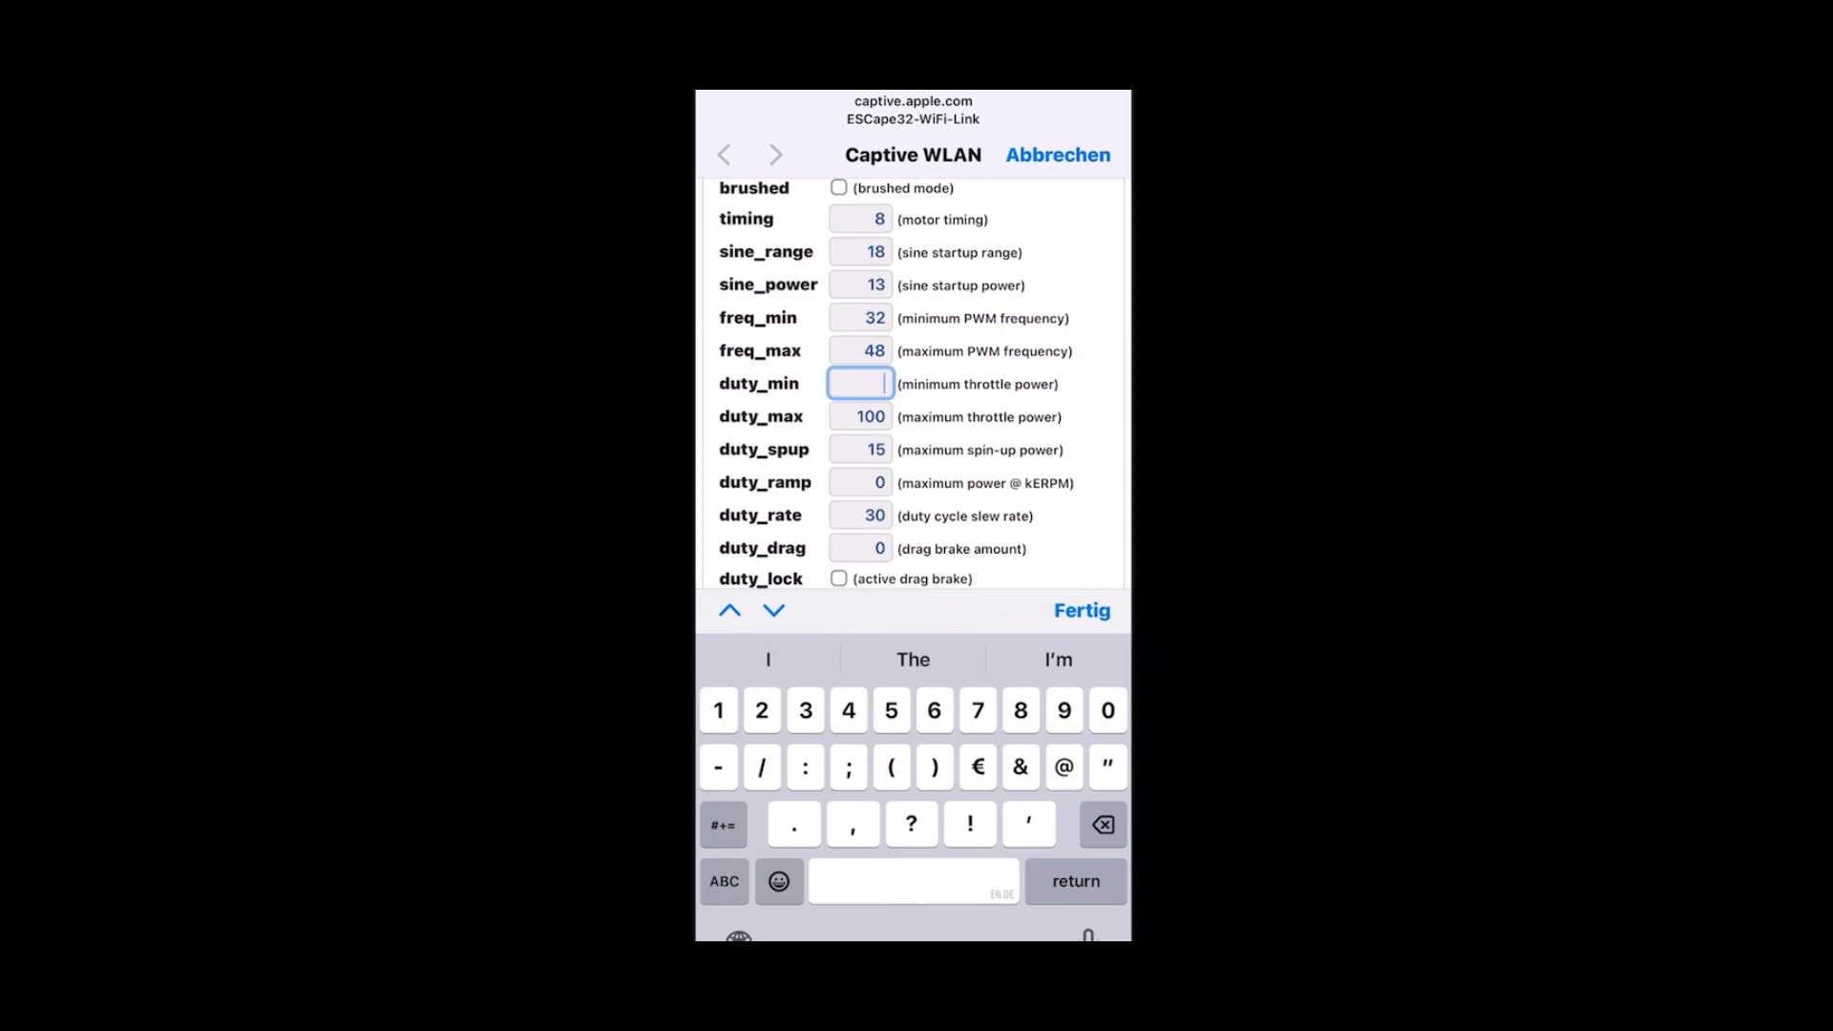
pyautogui.write('3')
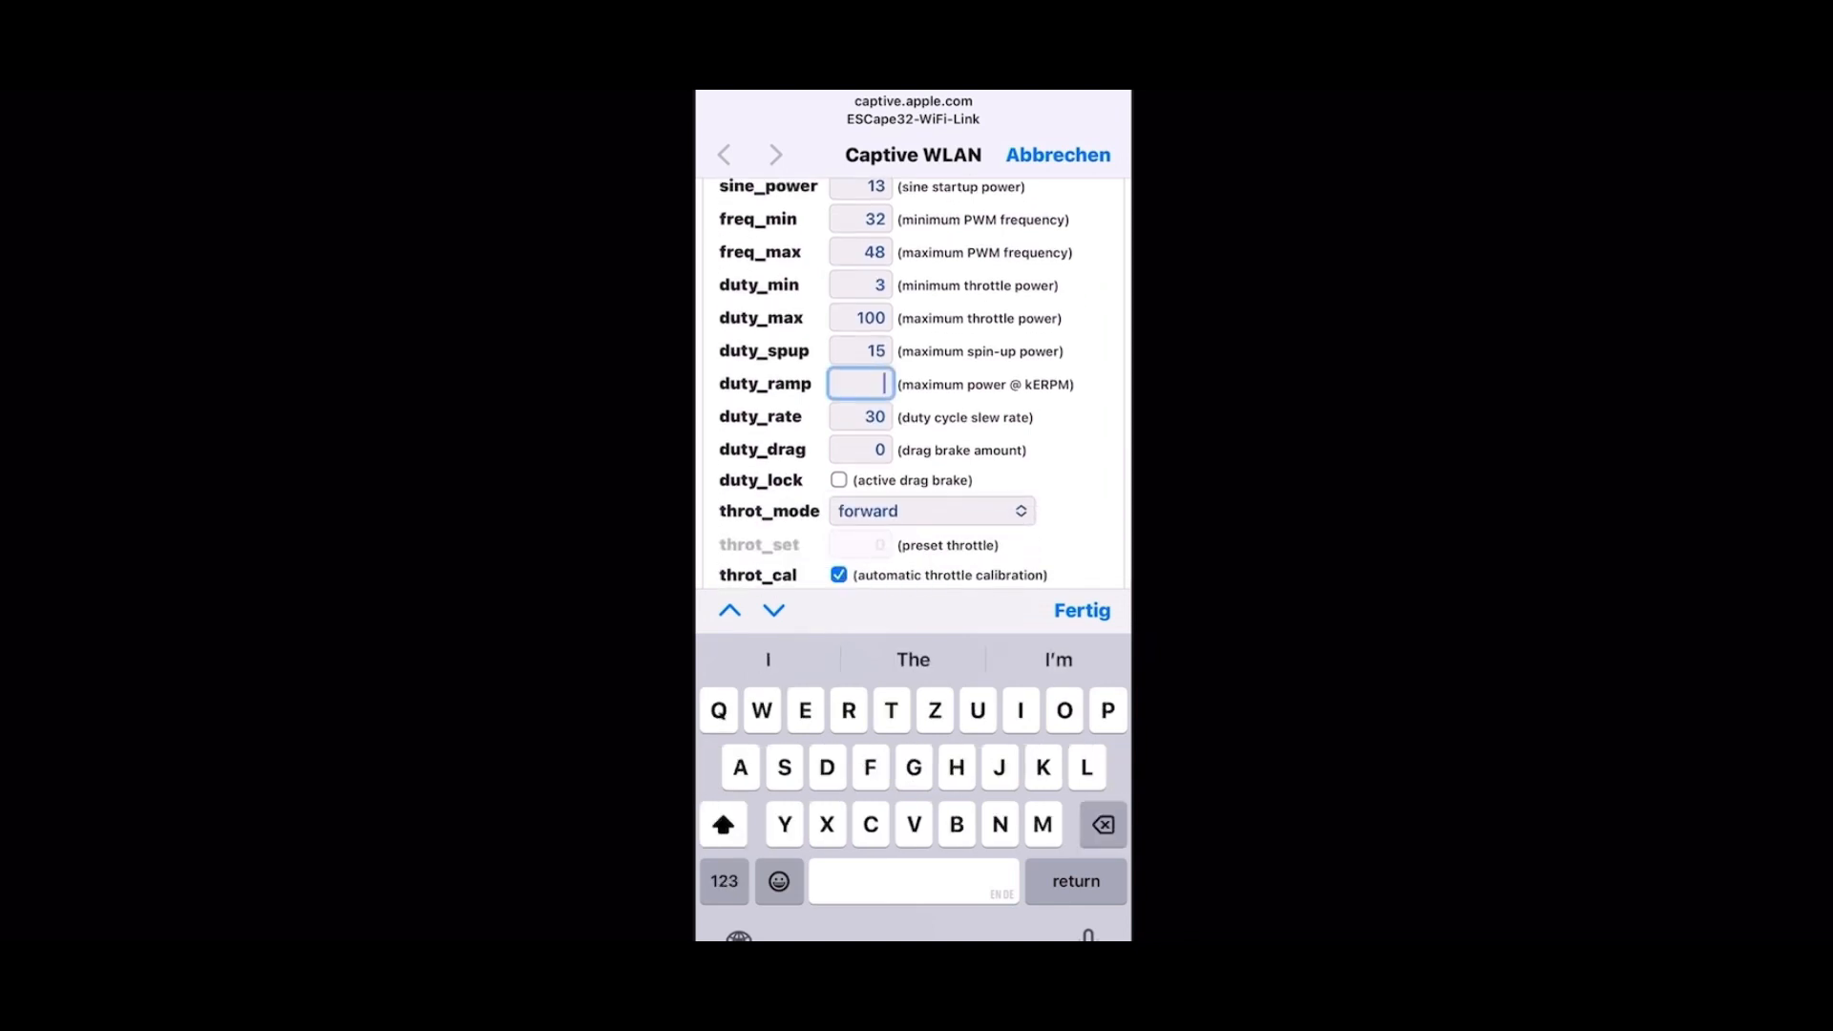
pyautogui.write('20')
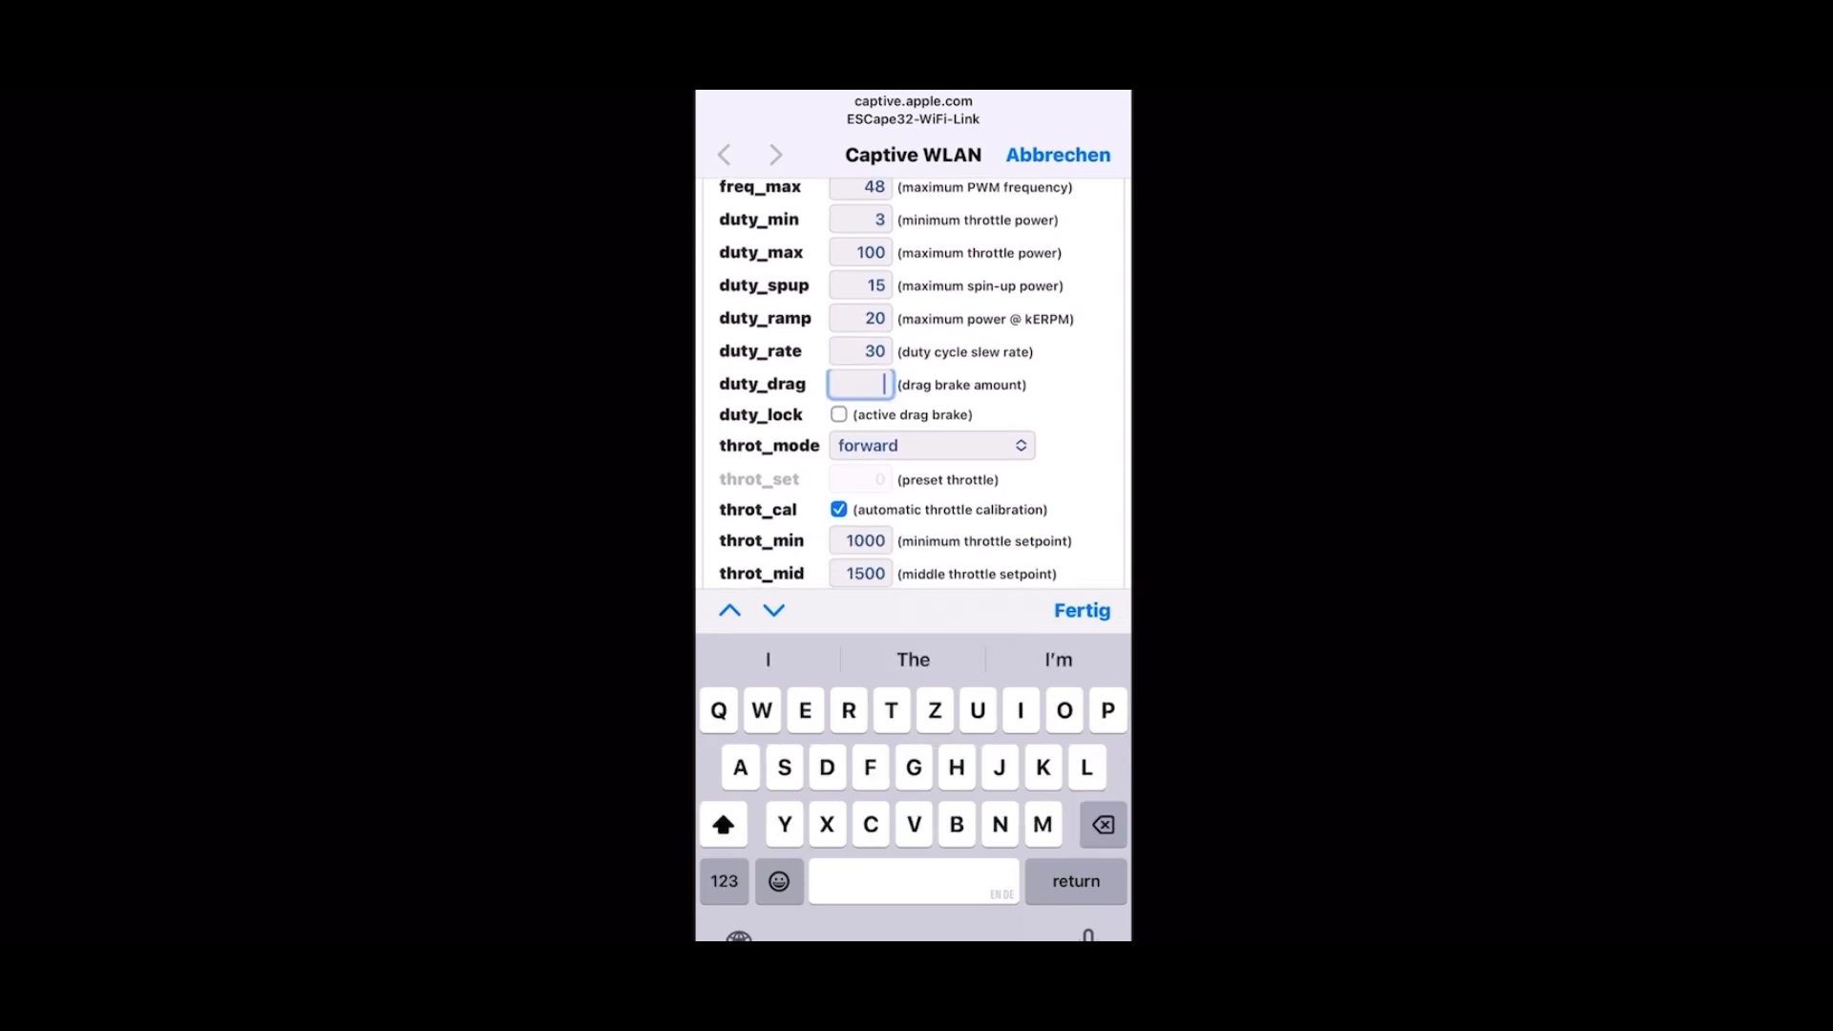
pyautogui.write('50')
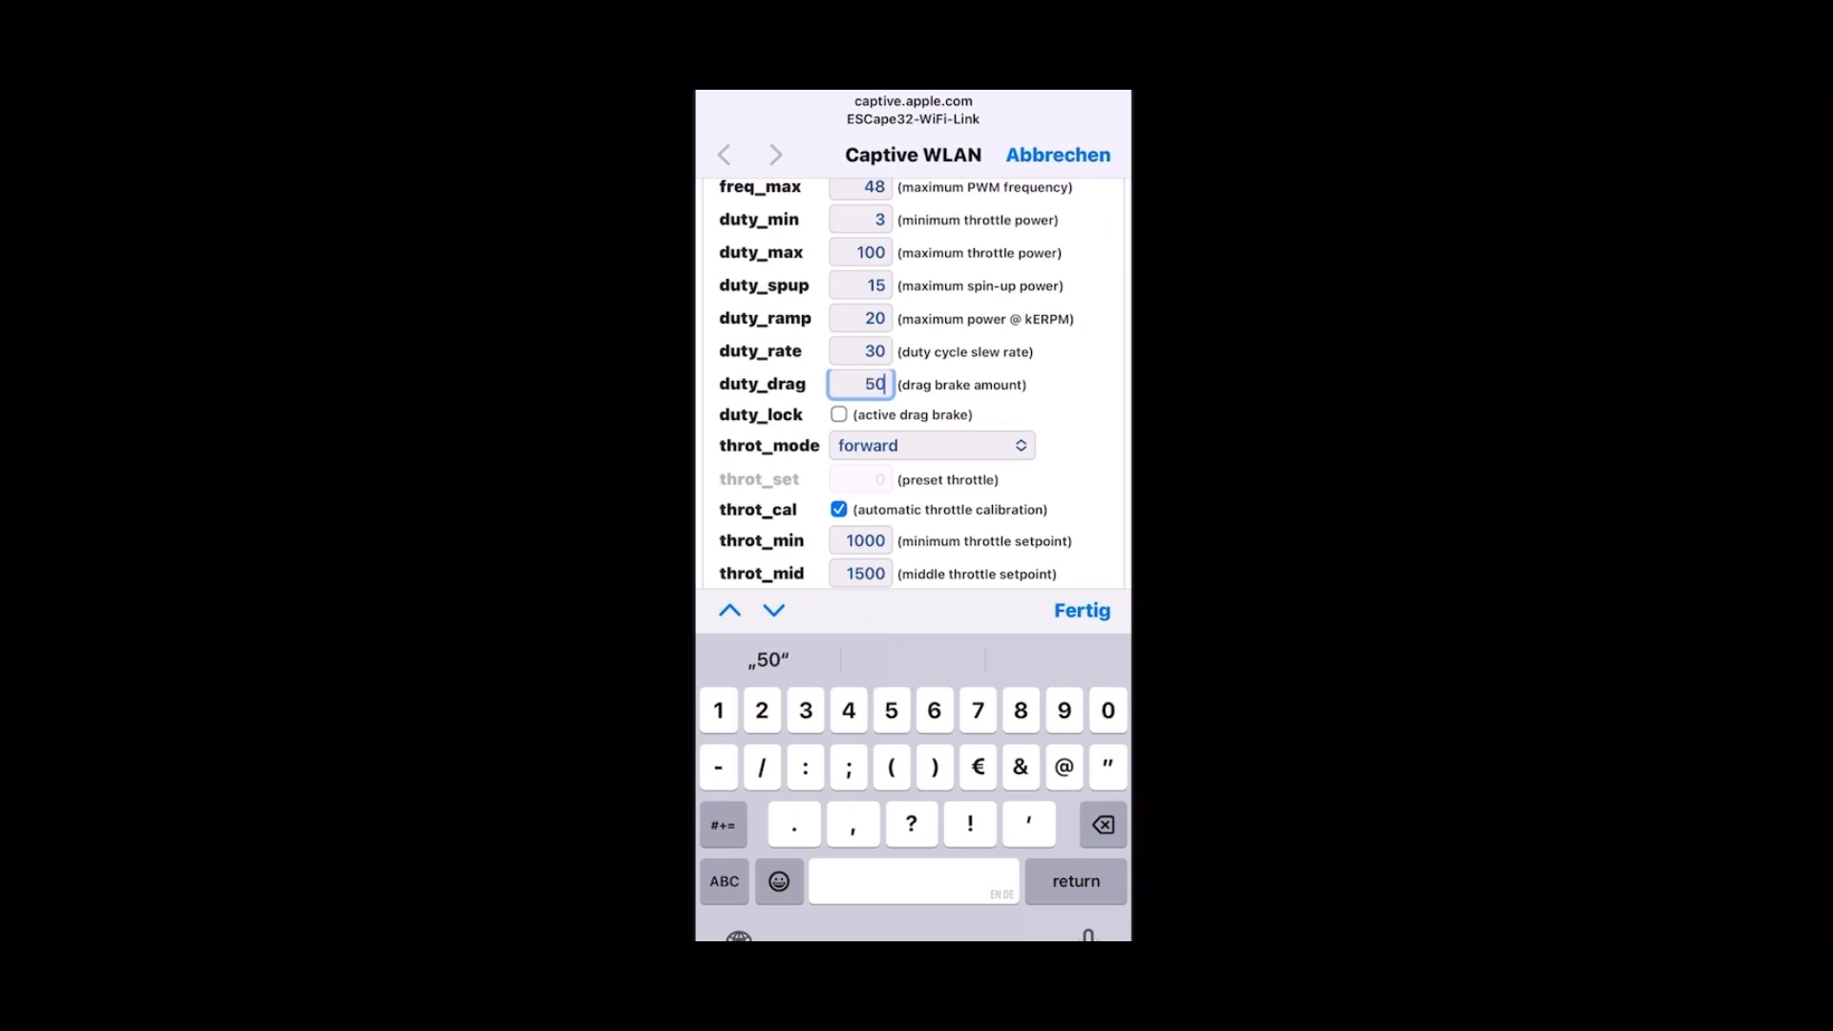
pyautogui.click(839, 414)
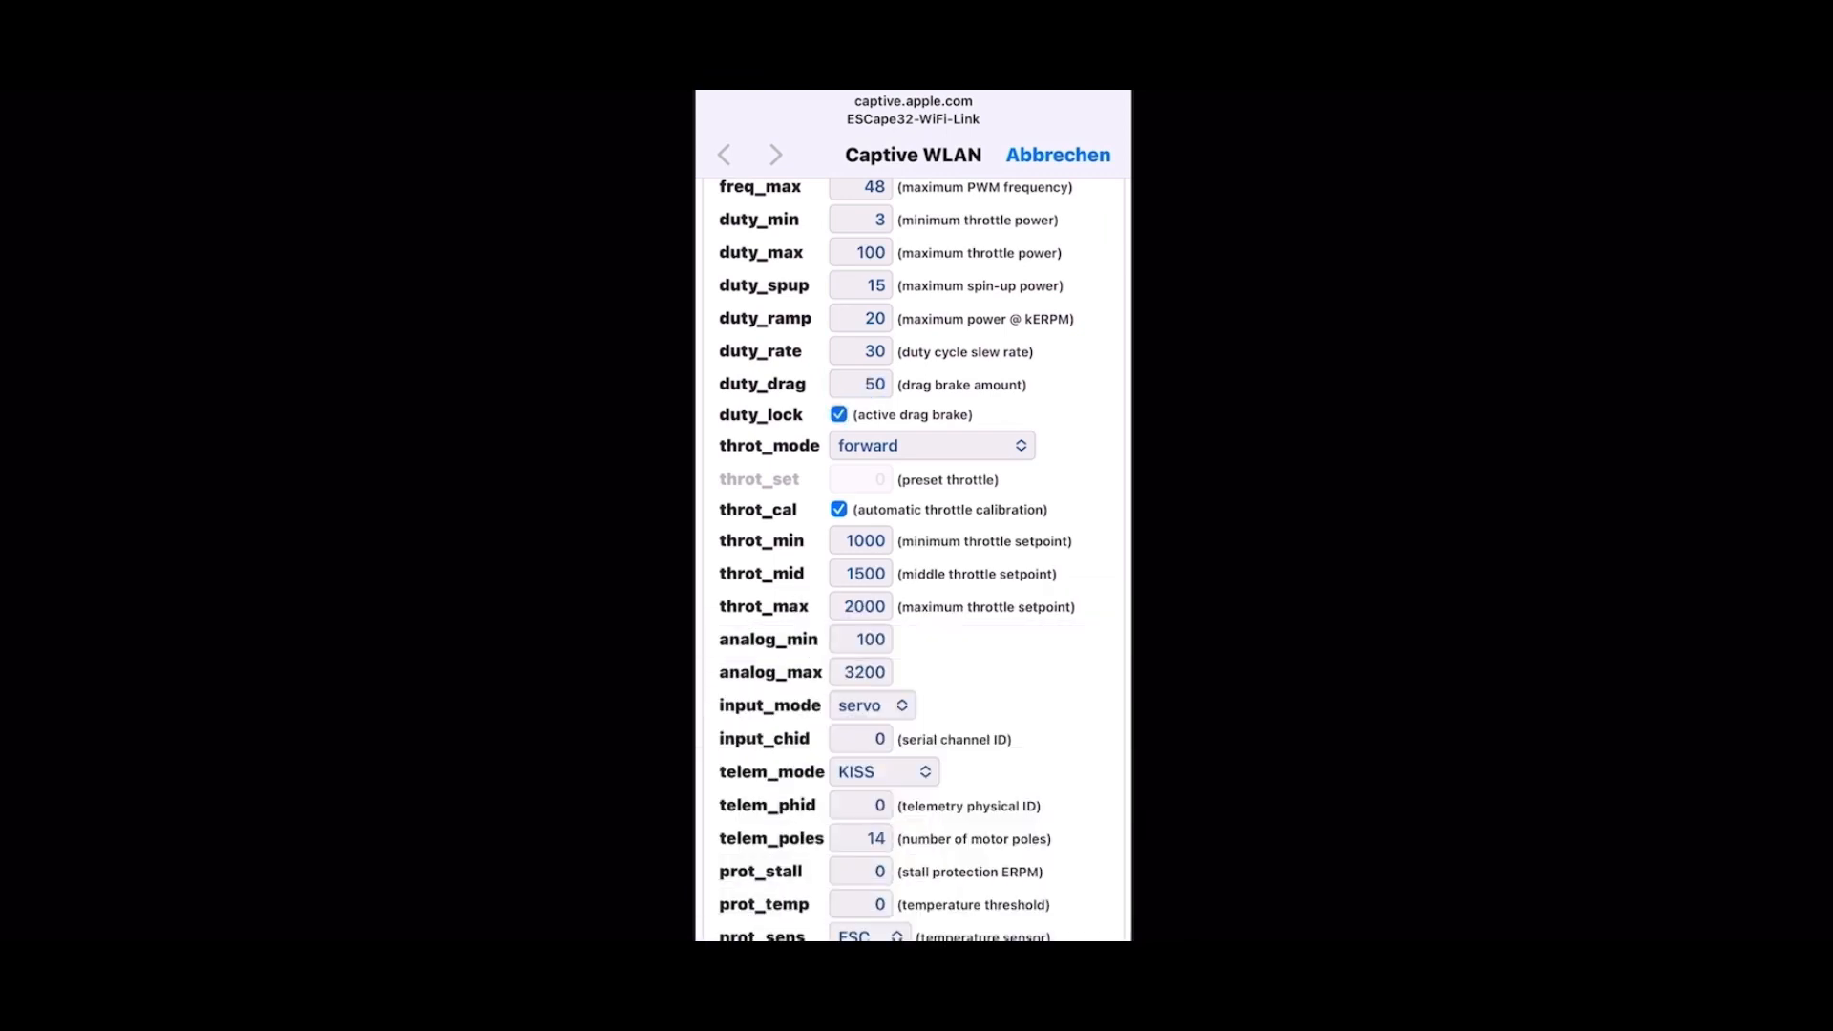
pyautogui.click(931, 445)
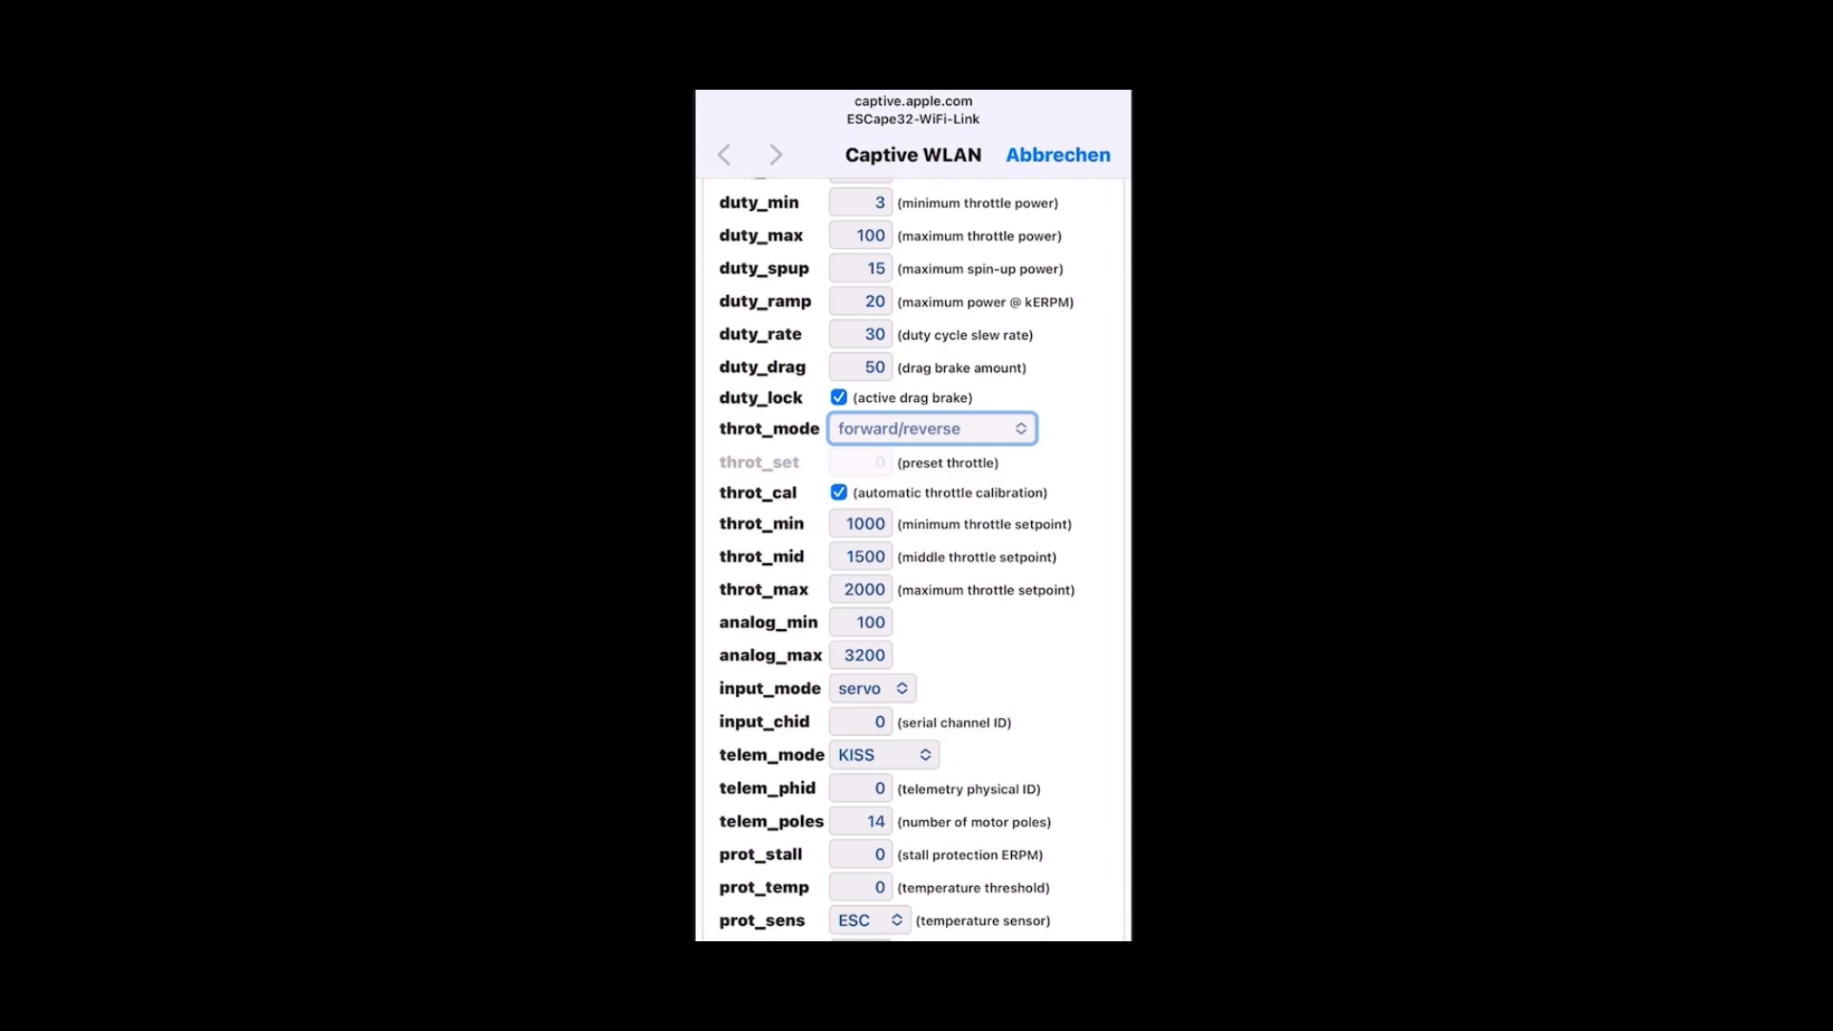
# Set telem_poles 2 (12 poles), prot_stall 2700, prot_temp 80 and prot_volt 34.
pyautogui.scroll(-3)
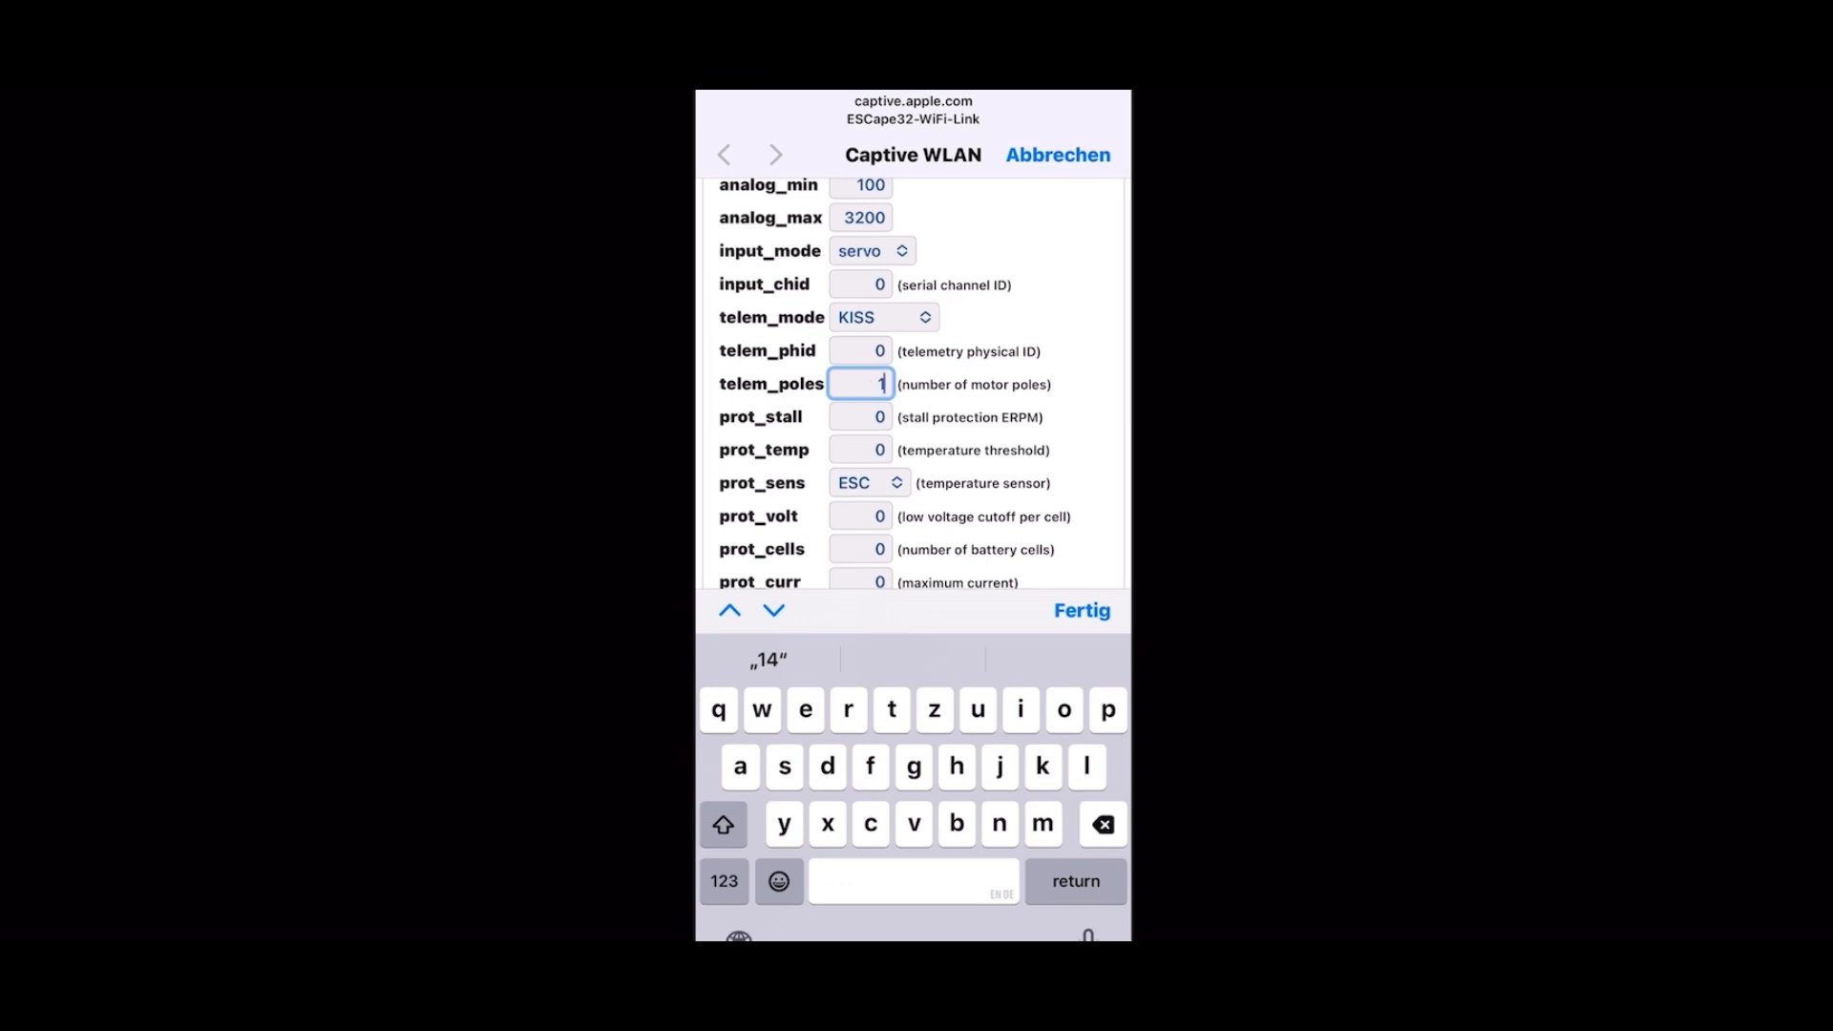
pyautogui.write('2')
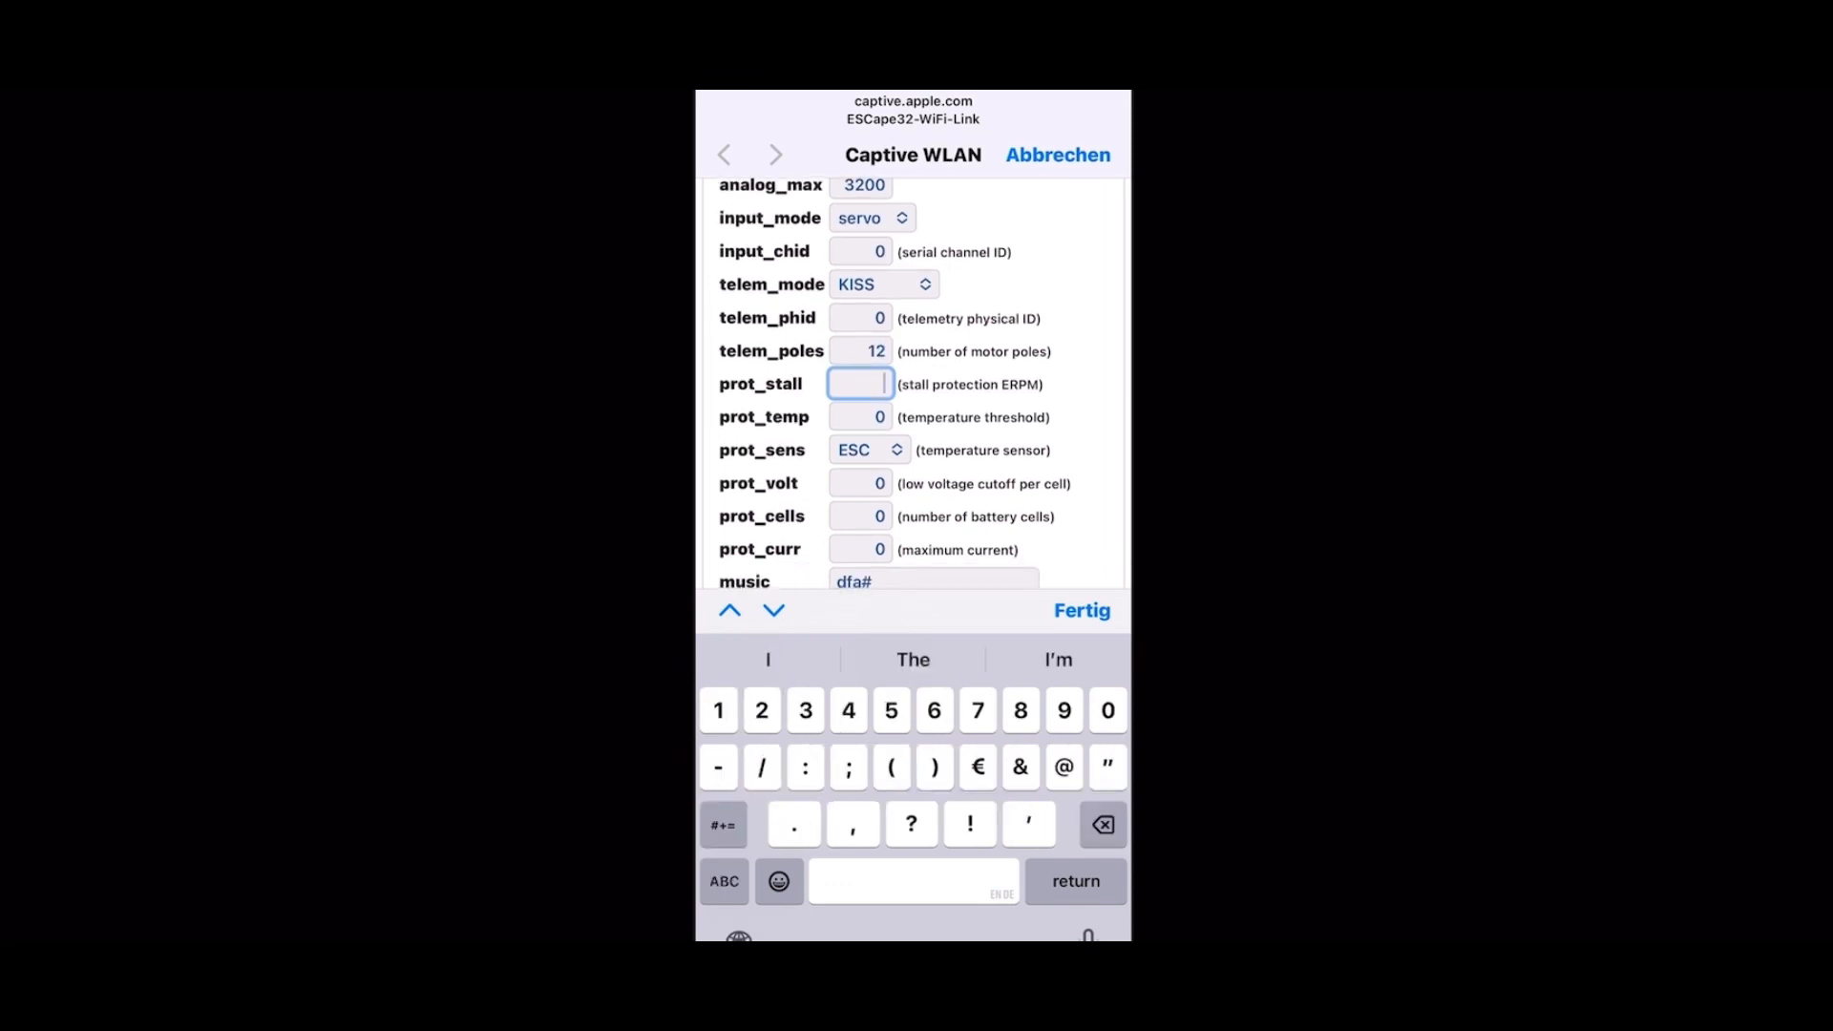
pyautogui.write('2700')
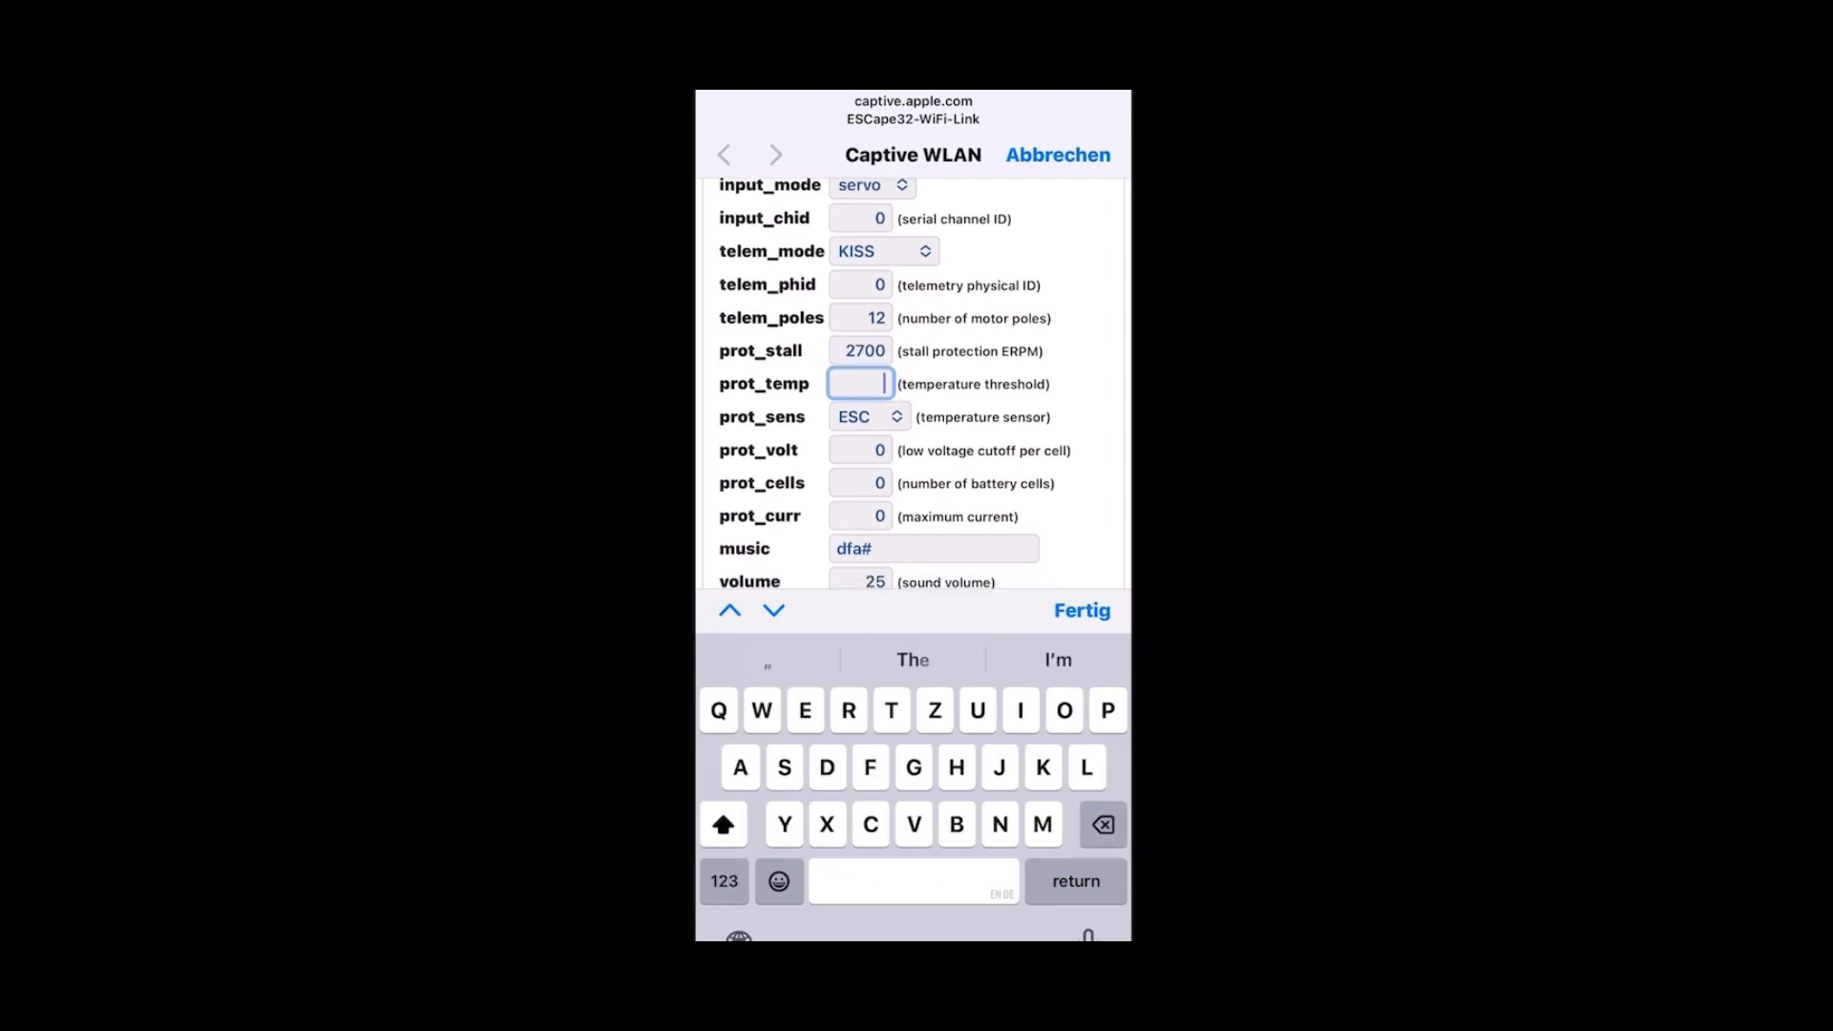
pyautogui.write('80')
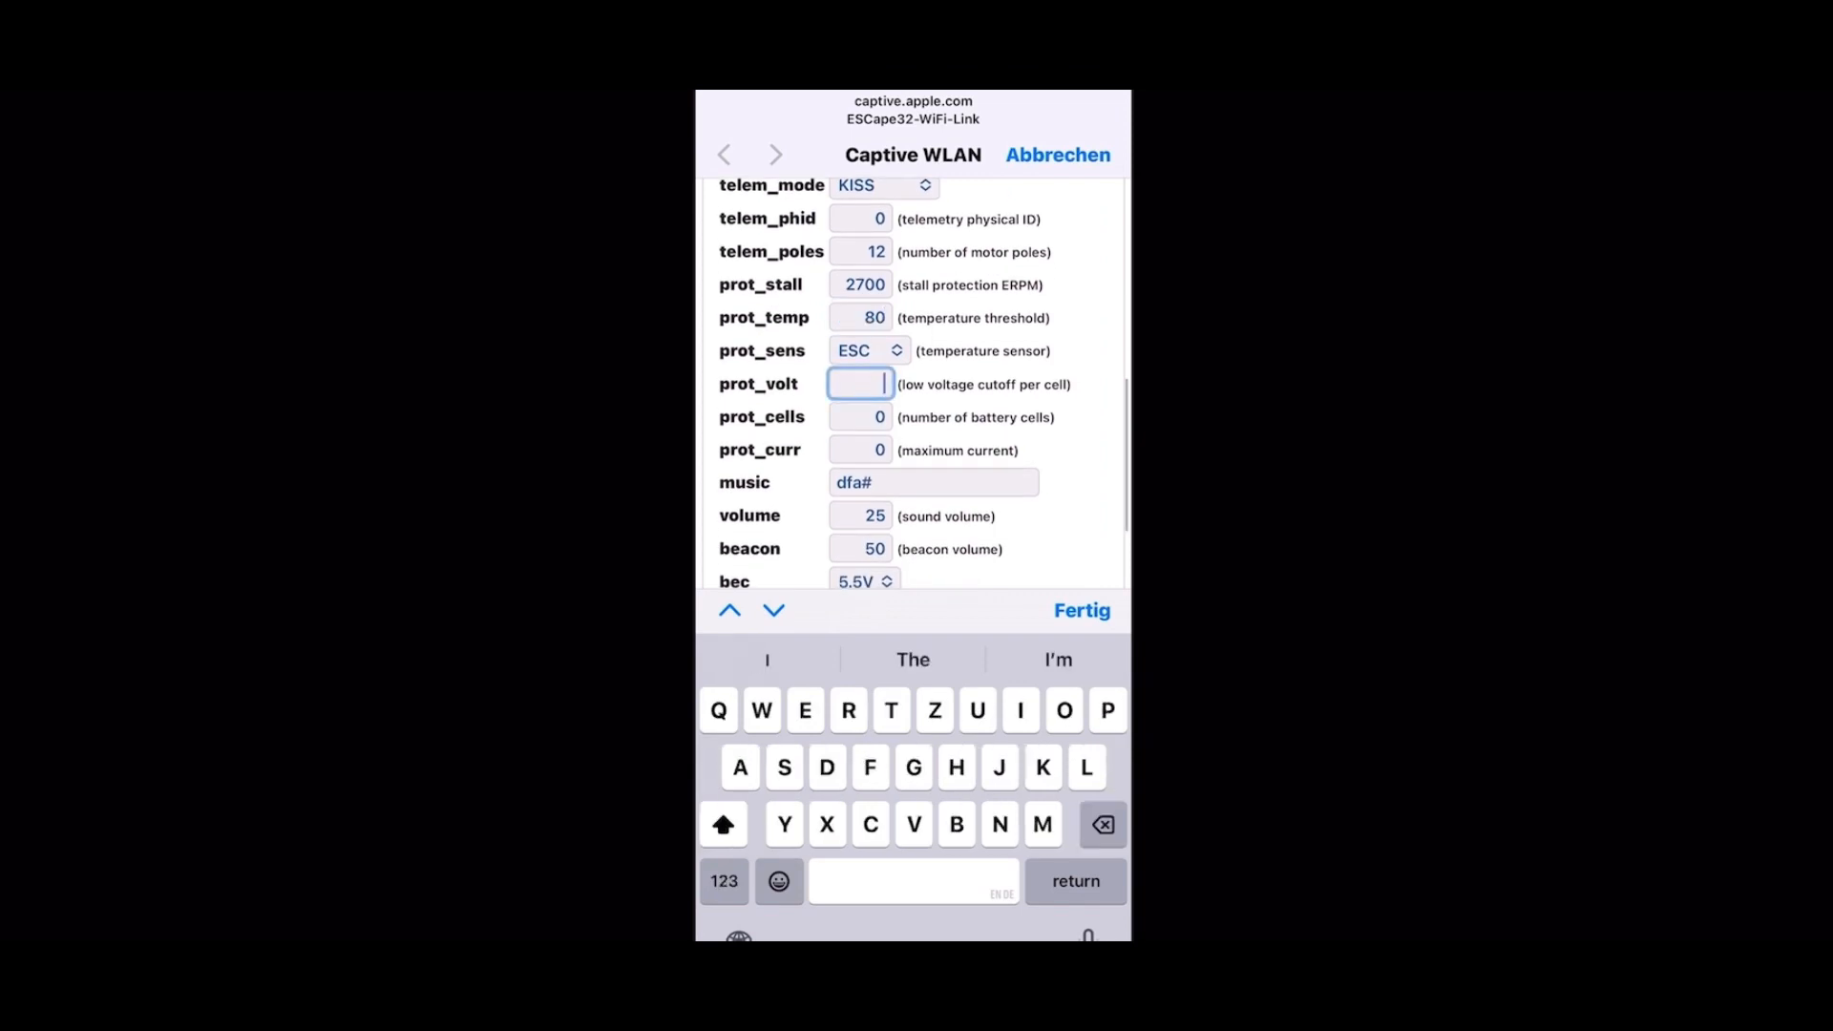
pyautogui.write('34')
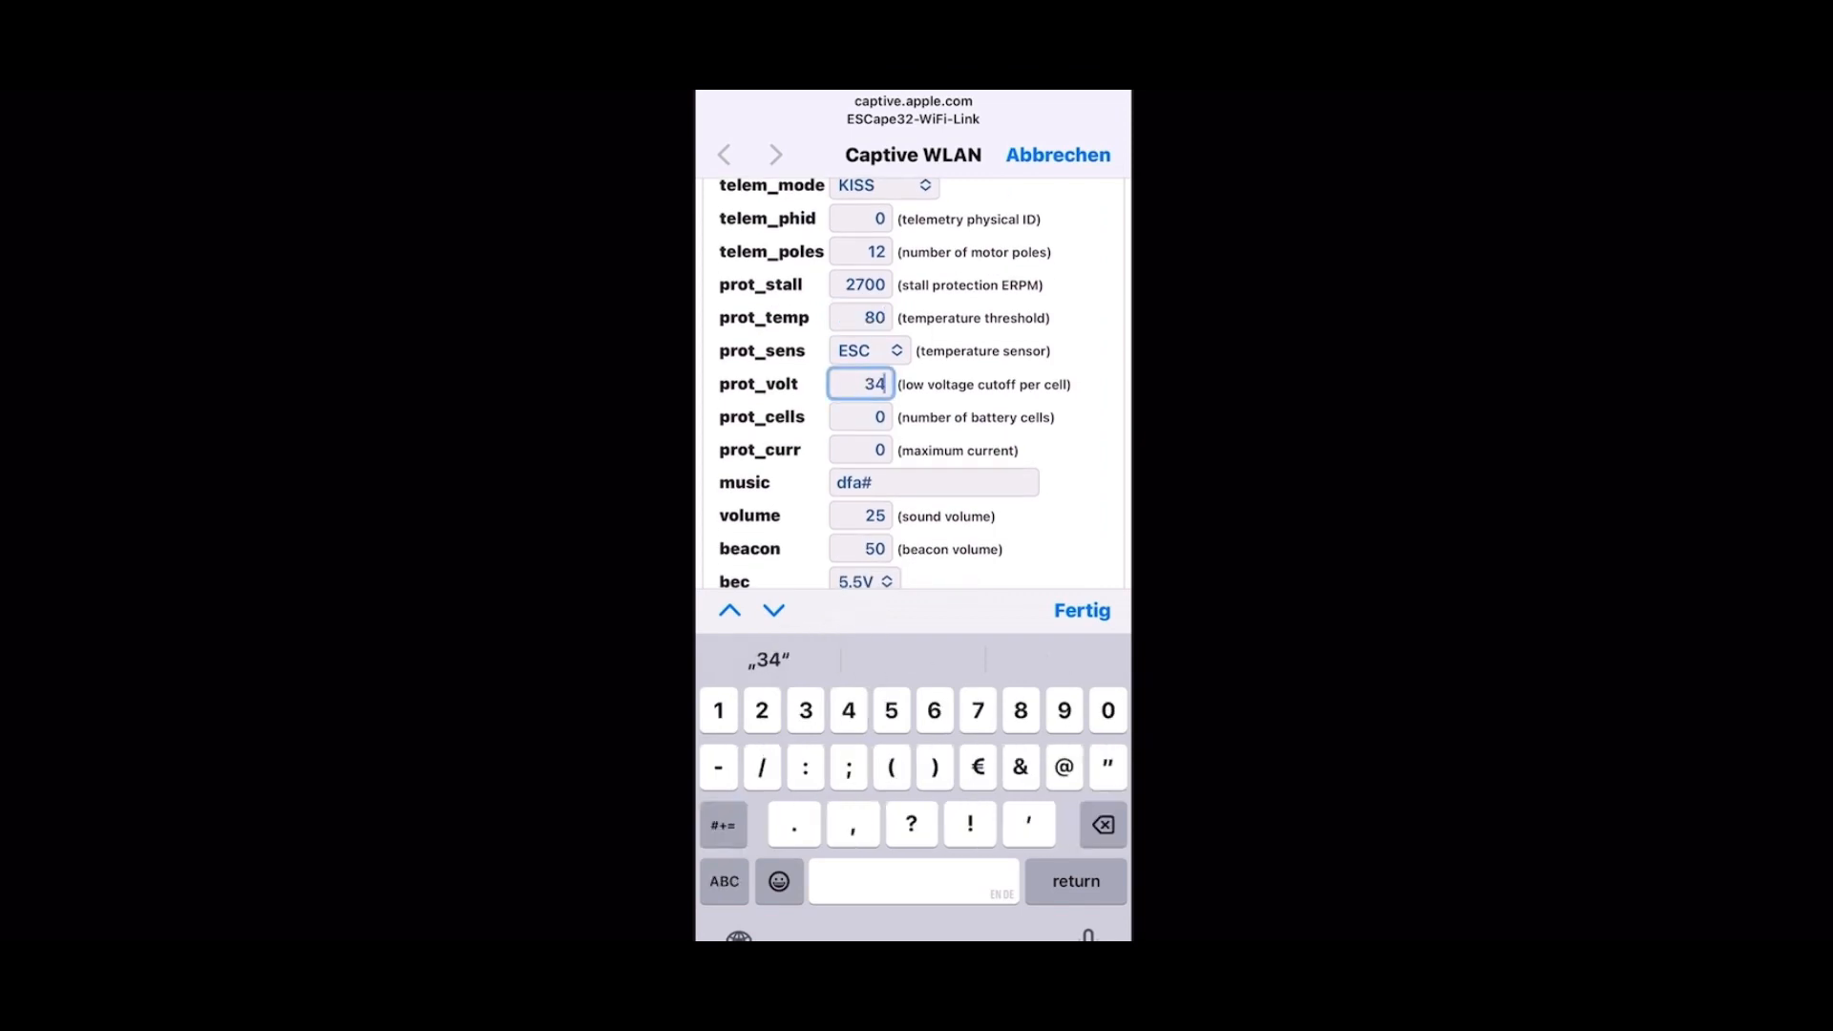
pyautogui.scroll(-3)
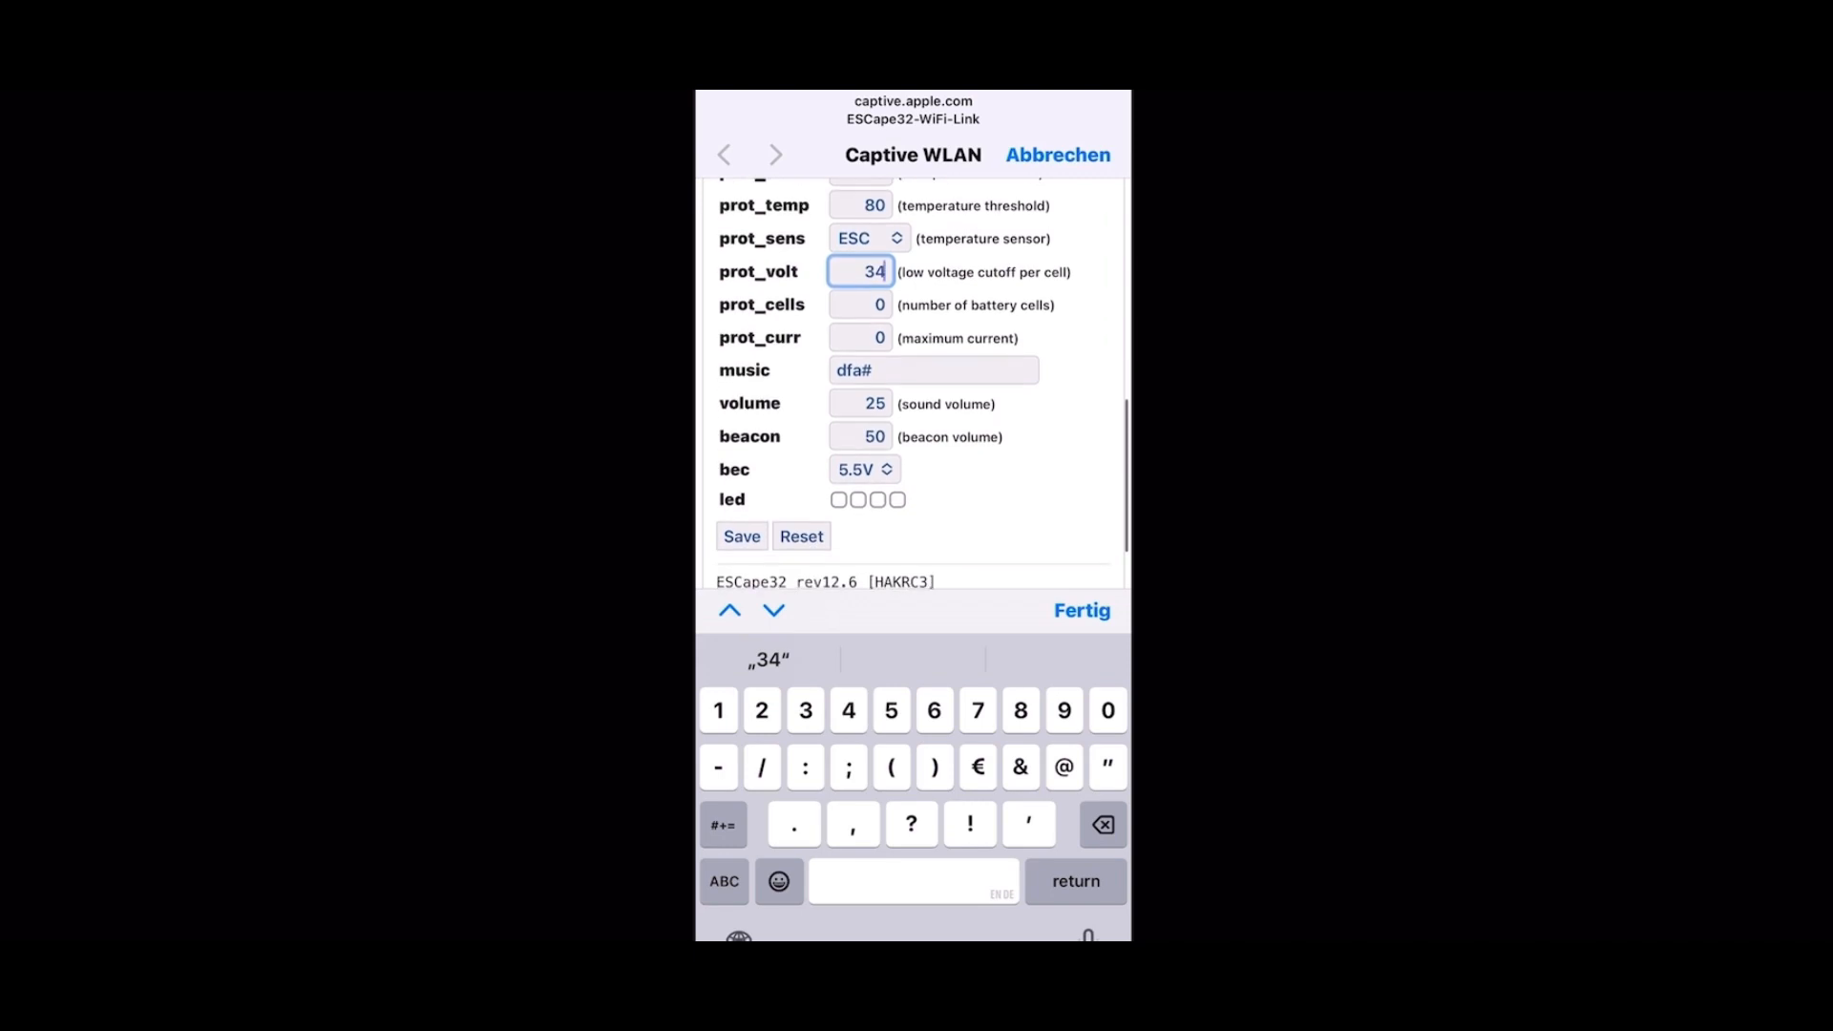